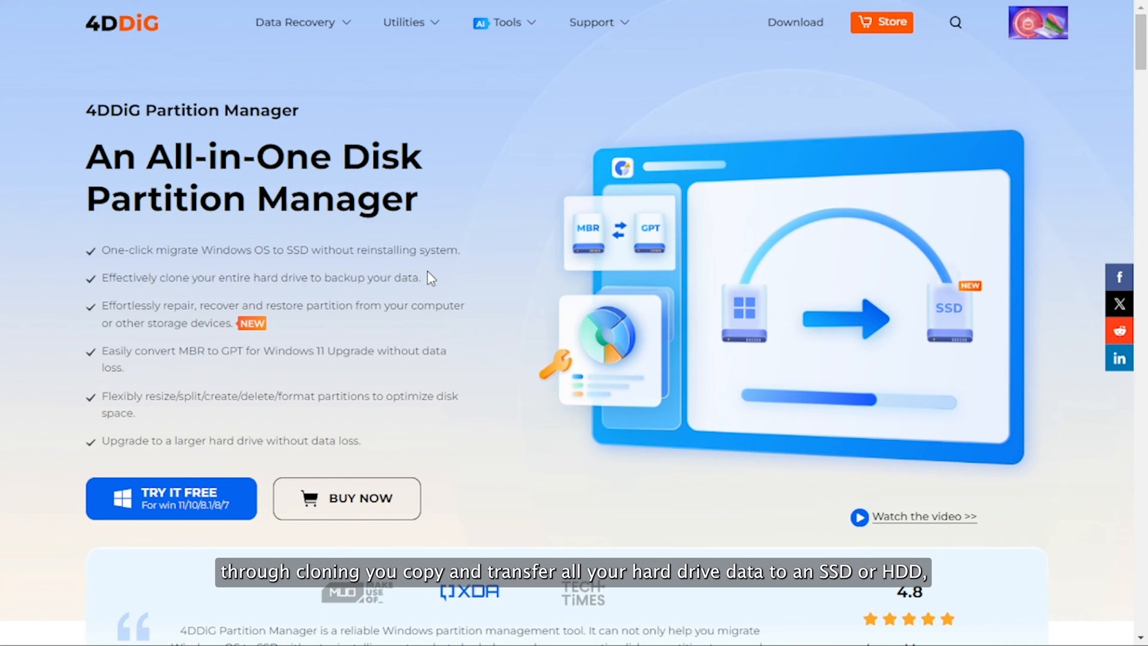
# - Scroll the 4DDiG Partition Manager product page and download the installer
pyautogui.scroll(-3)
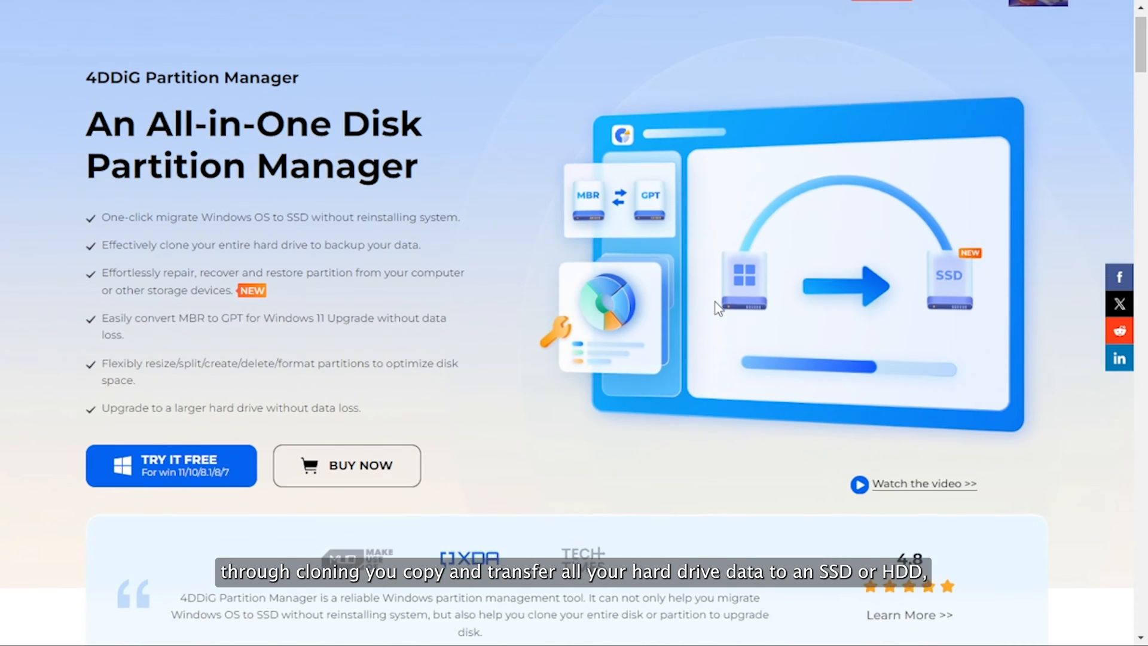
pyautogui.scroll(-3)
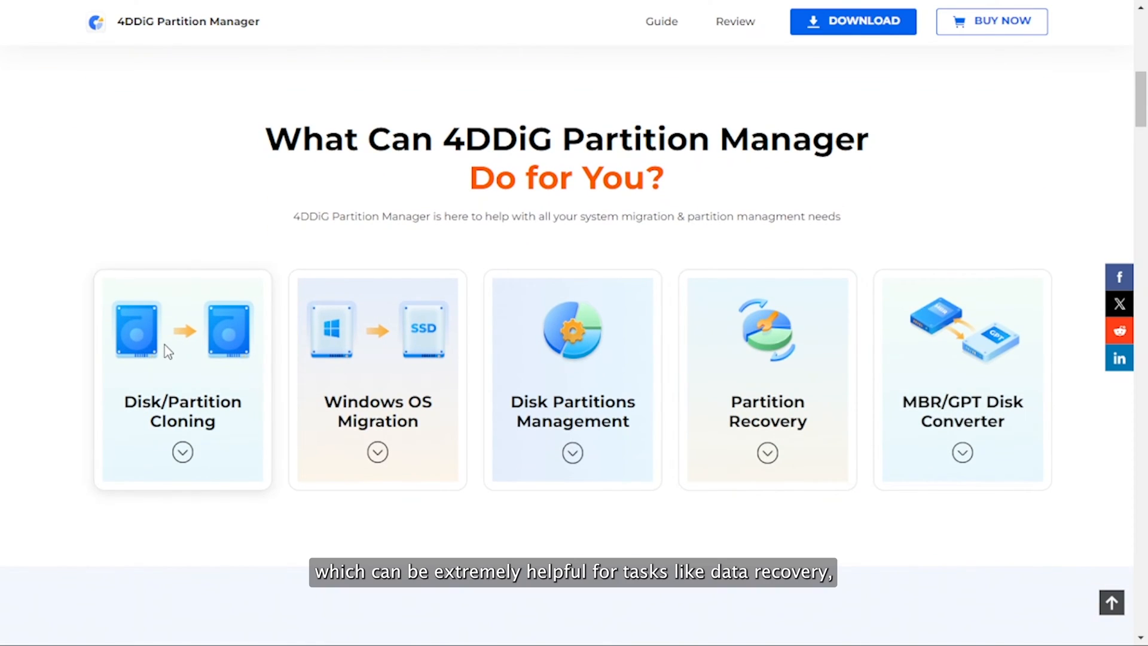
pyautogui.moveTo(611, 377)
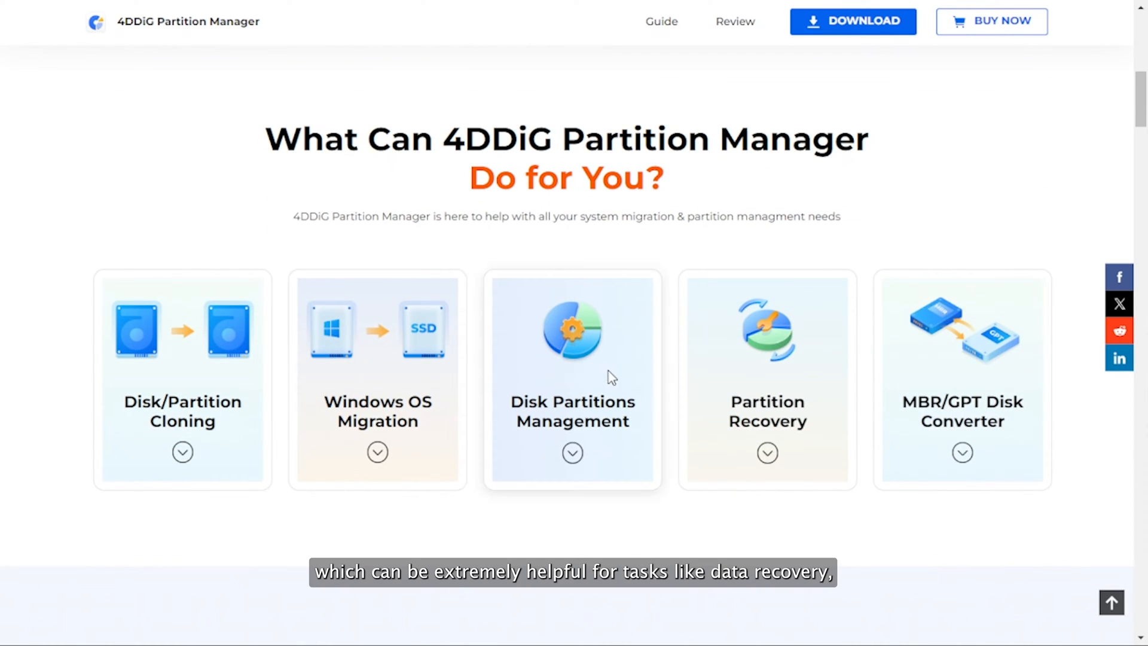
pyautogui.moveTo(939, 386)
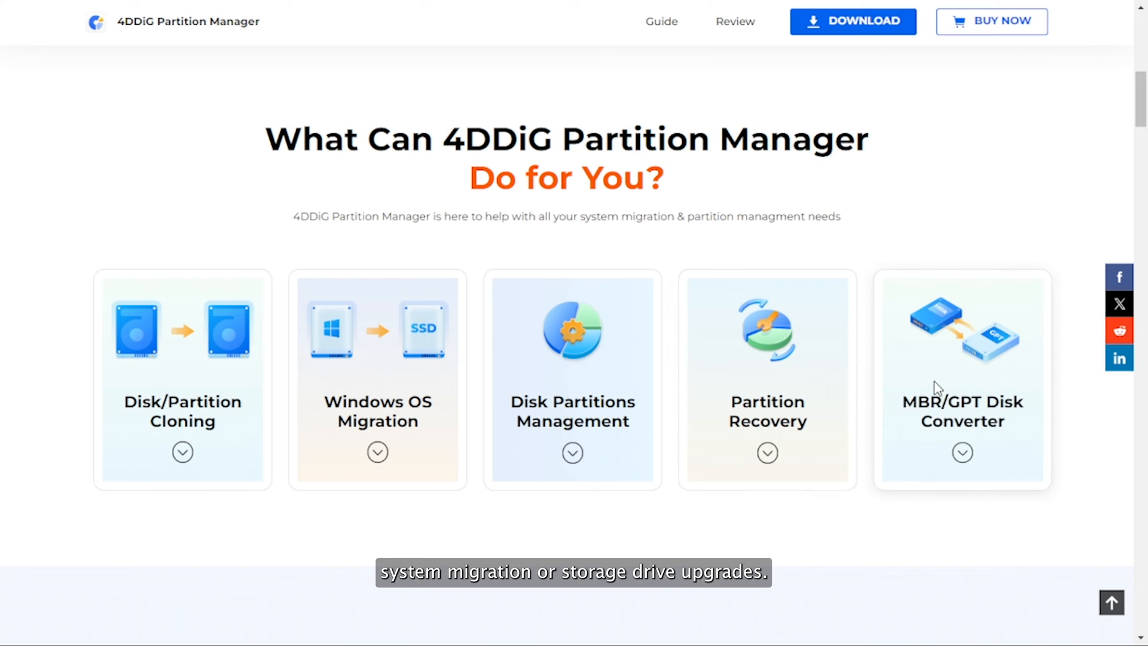
pyautogui.moveTo(851, 25)
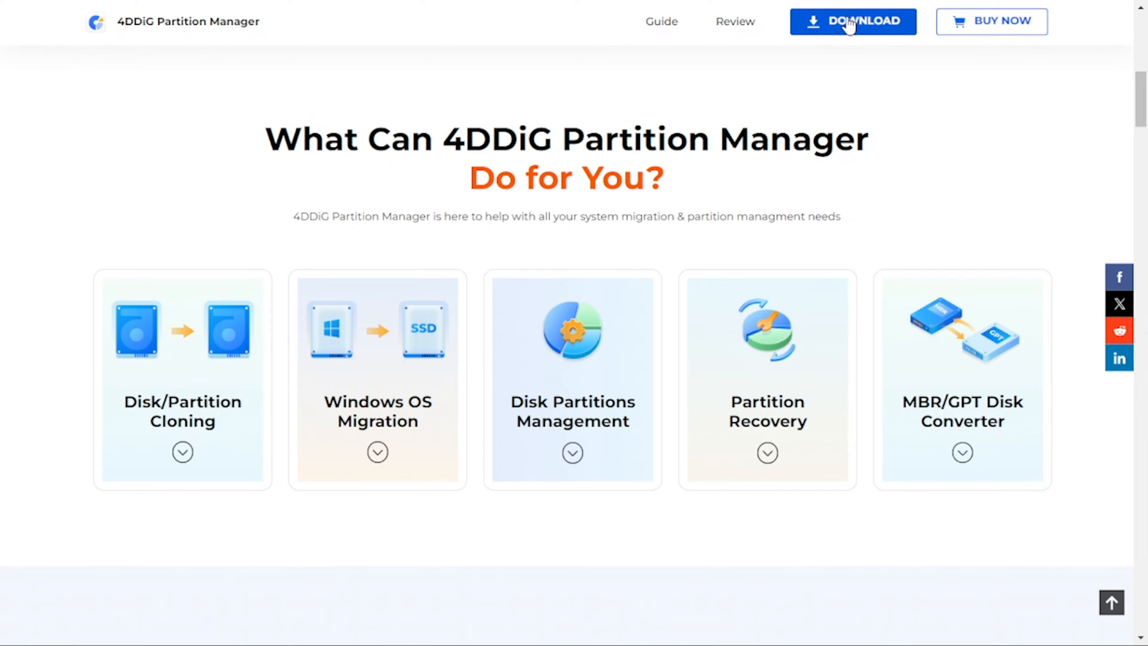
pyautogui.click(852, 21)
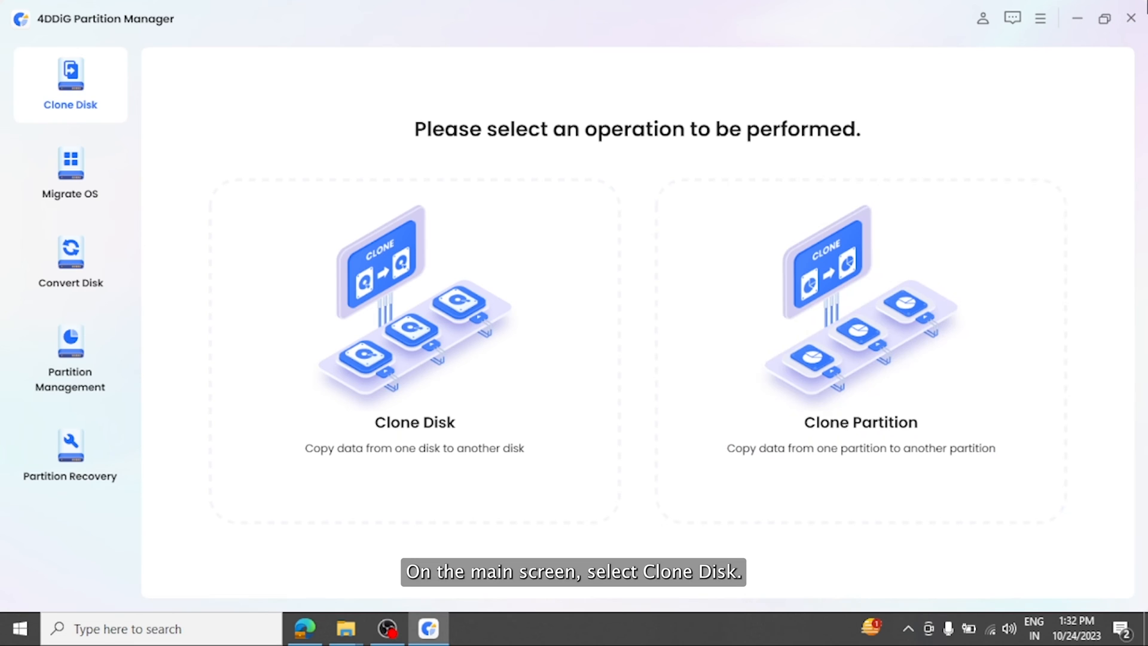
# - Clone Disk 1 onto the 465.8 GB Disk 2, confirming the overwrite warning
pyautogui.click(414, 330)
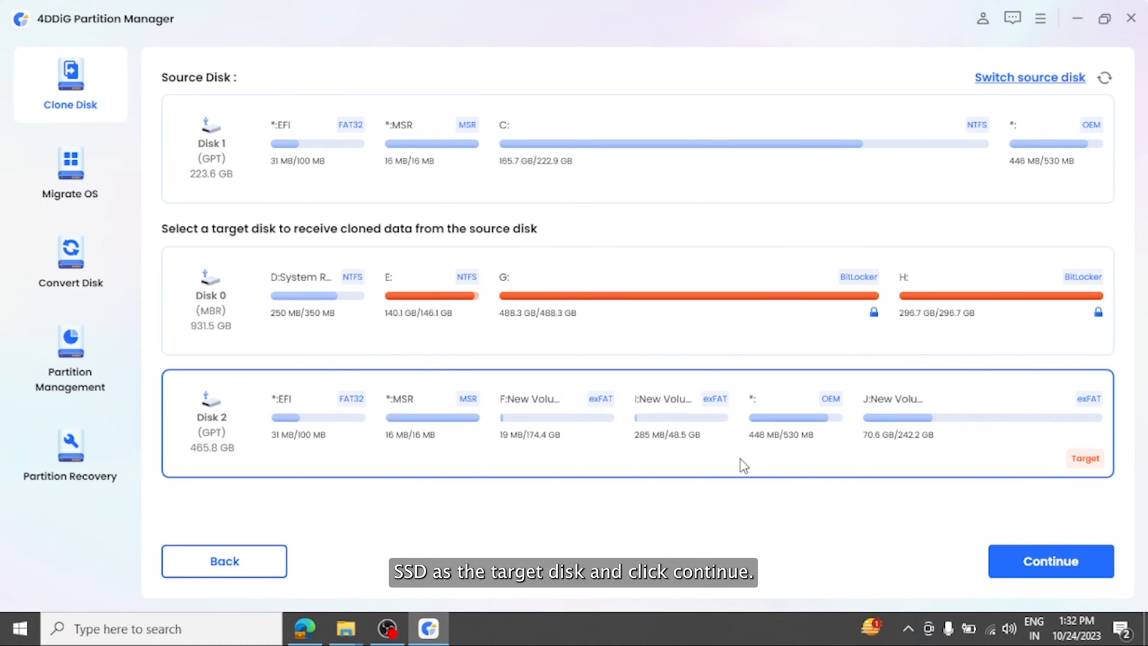
pyautogui.click(1049, 561)
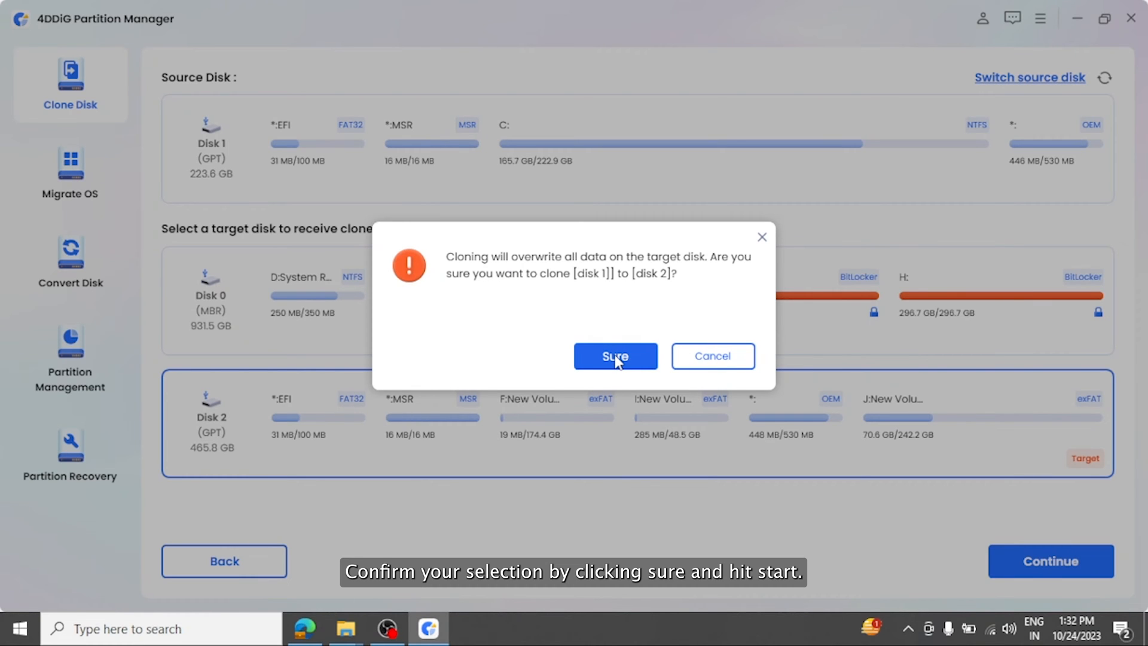
pyautogui.click(615, 356)
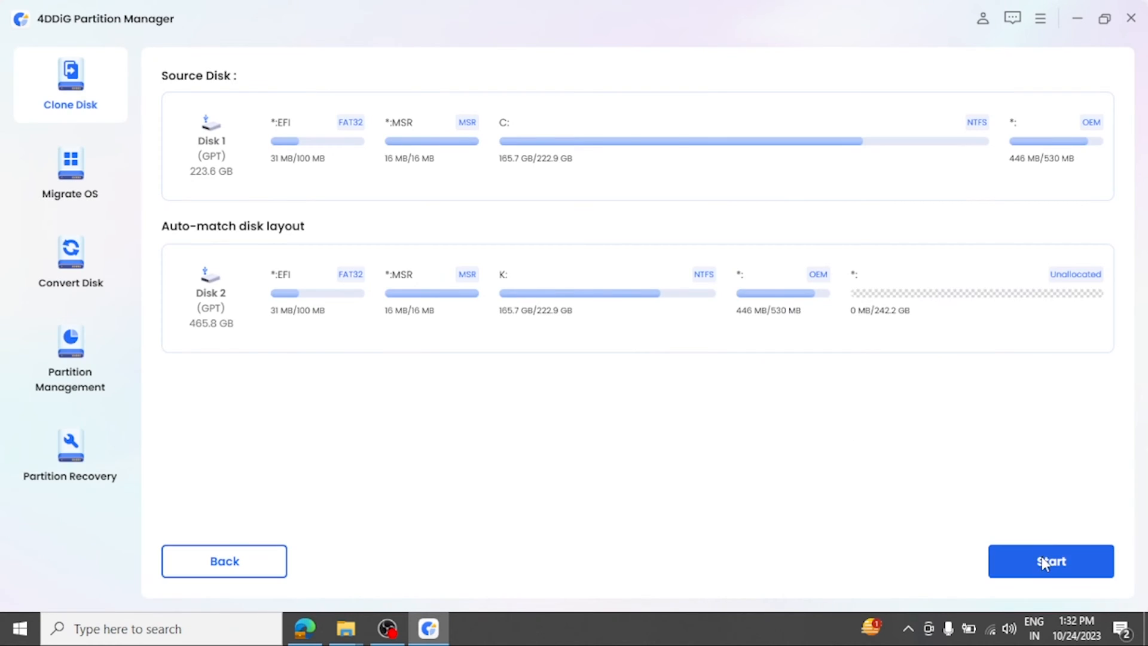
pyautogui.click(1050, 561)
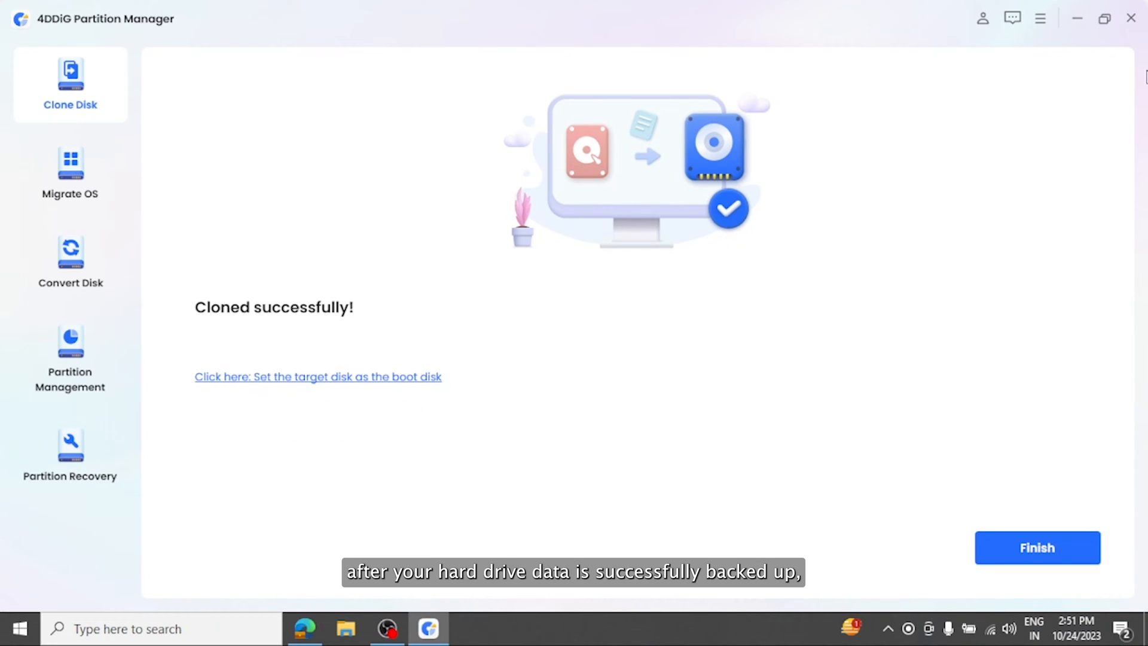
pyautogui.moveTo(202, 324)
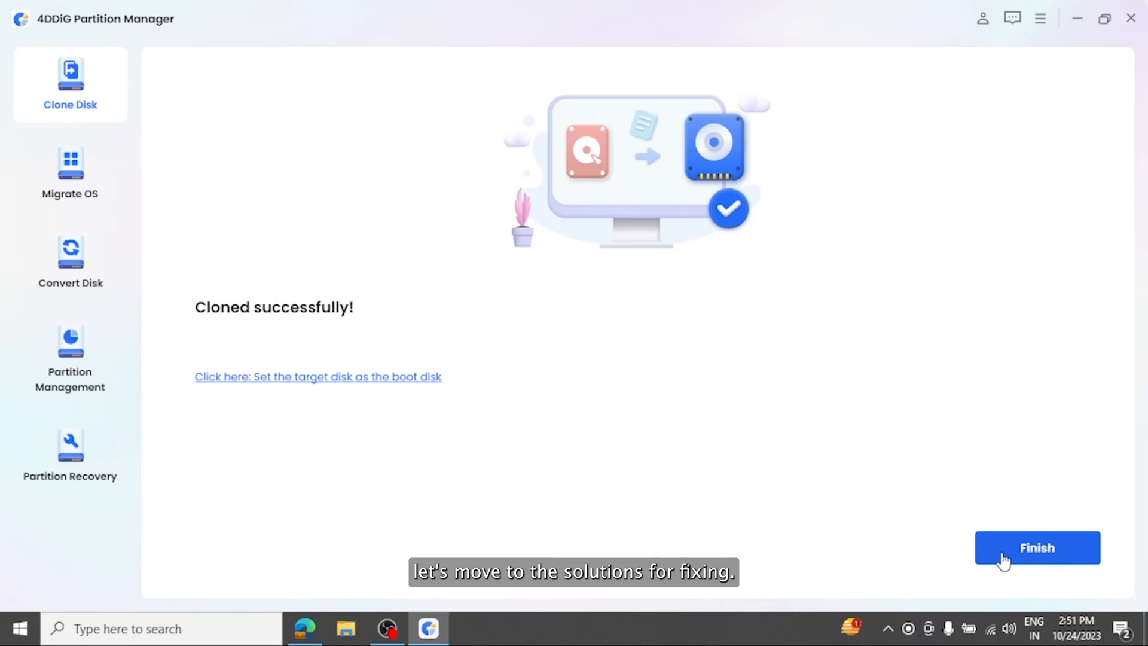
# - Finish the completed clone on the Cloned successfully screen
pyautogui.click(1037, 548)
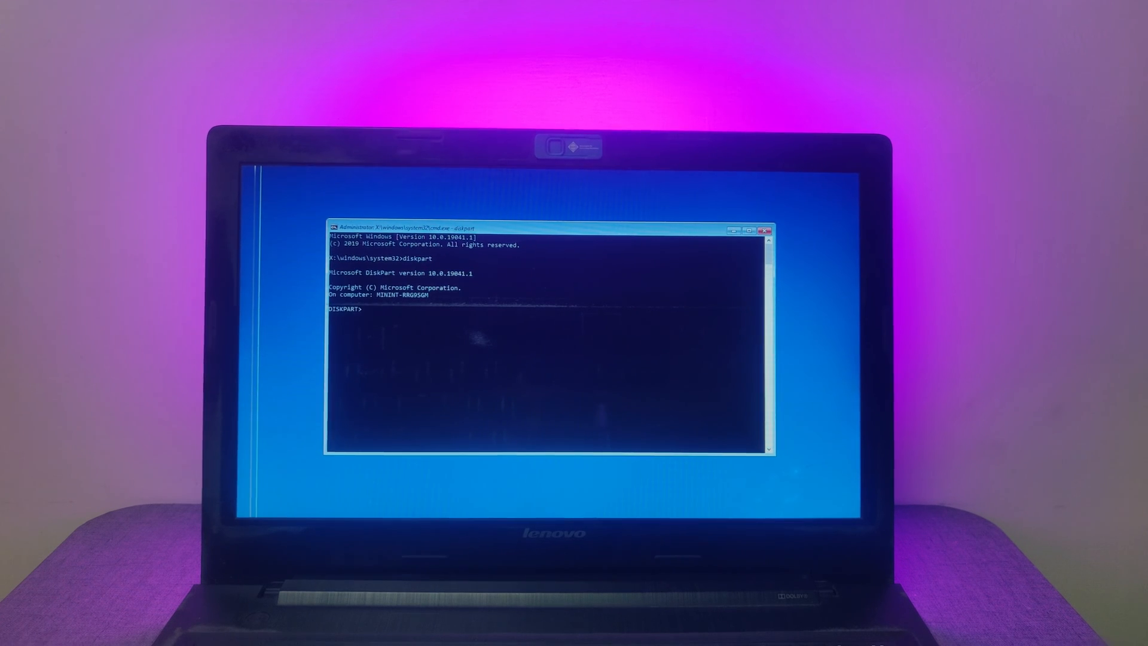
# - List all disks in DiskPart and select Disk 2
pyautogui.write('li')
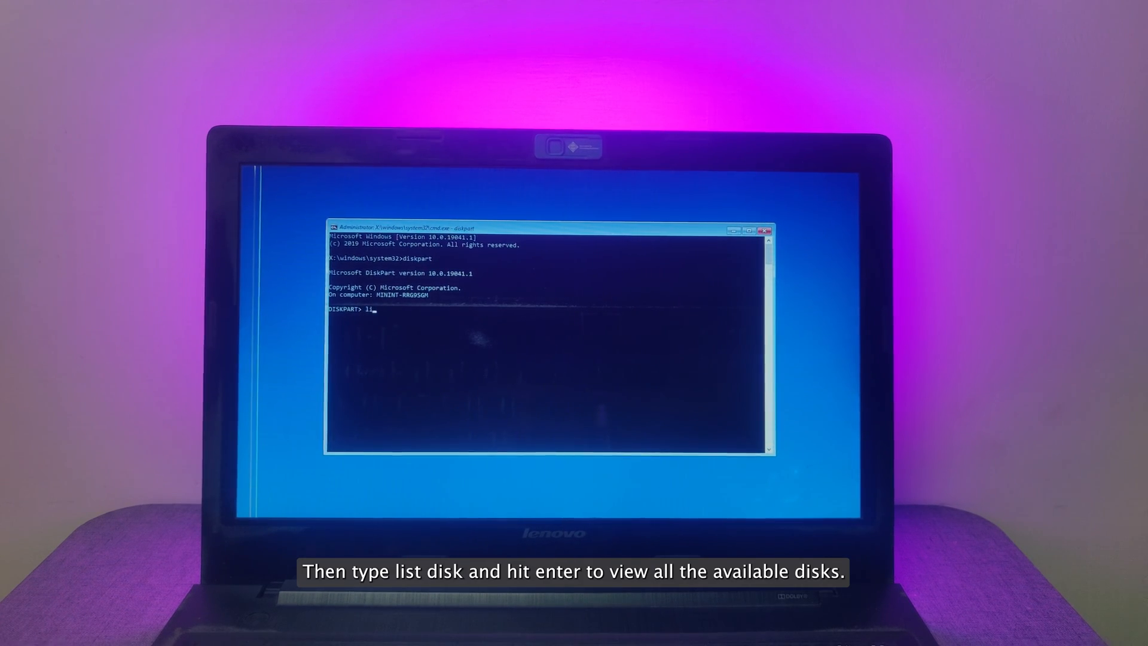
pyautogui.press('Return')
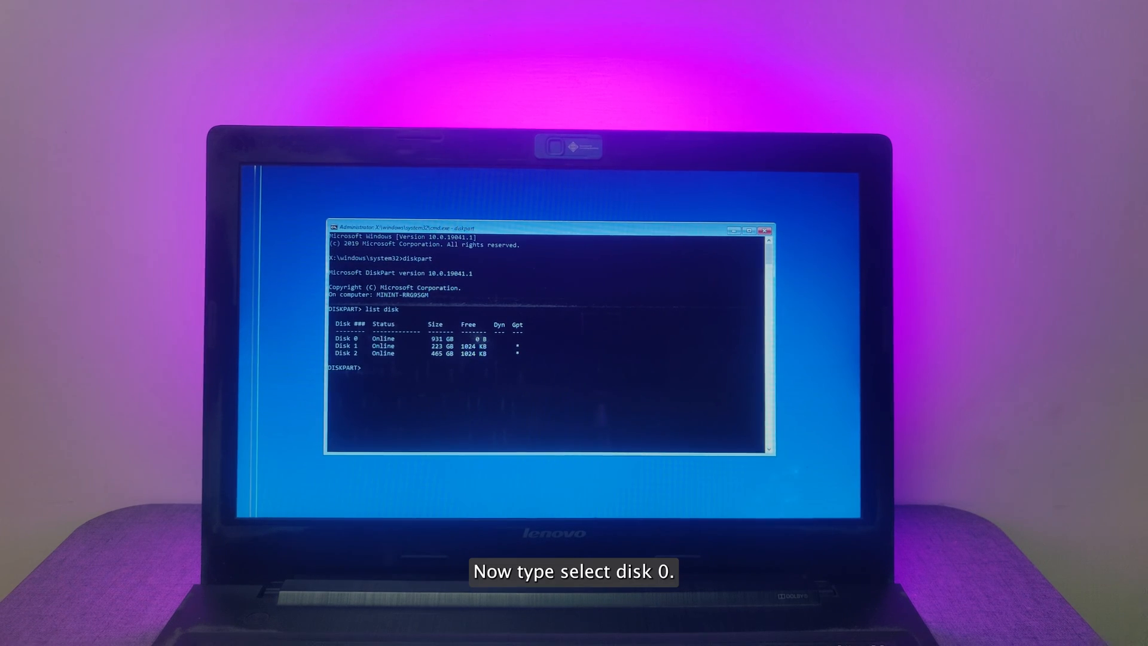
pyautogui.write('sell')
pyautogui.write('c')
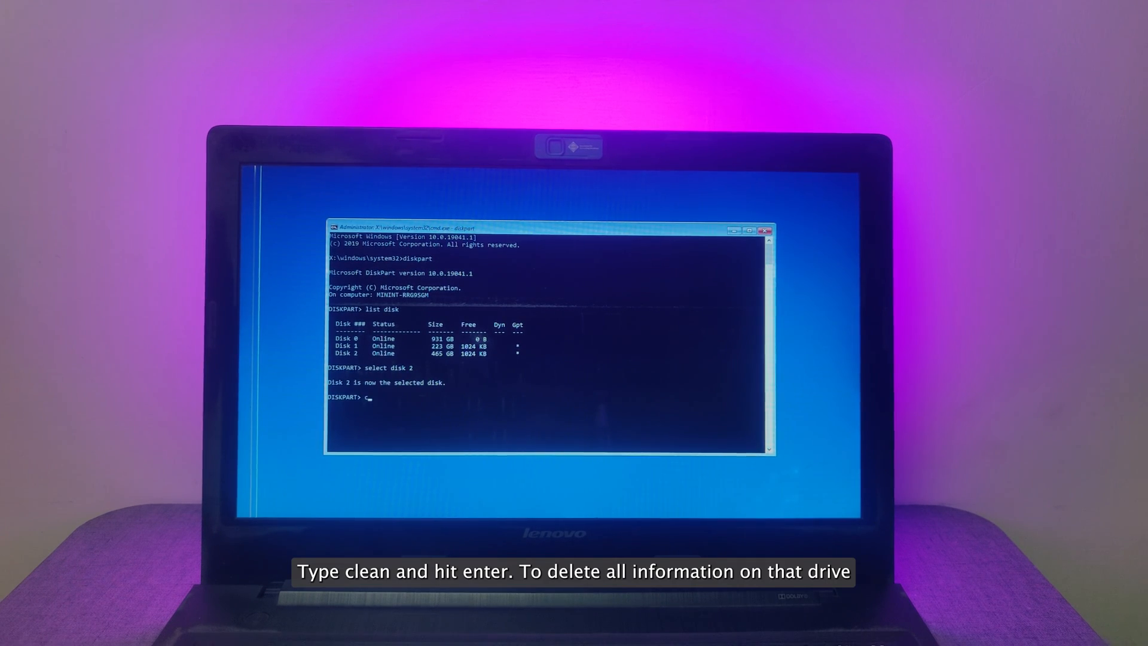
# - Clean Disk 2 and create a new primary partition on it
pyautogui.write('lean')
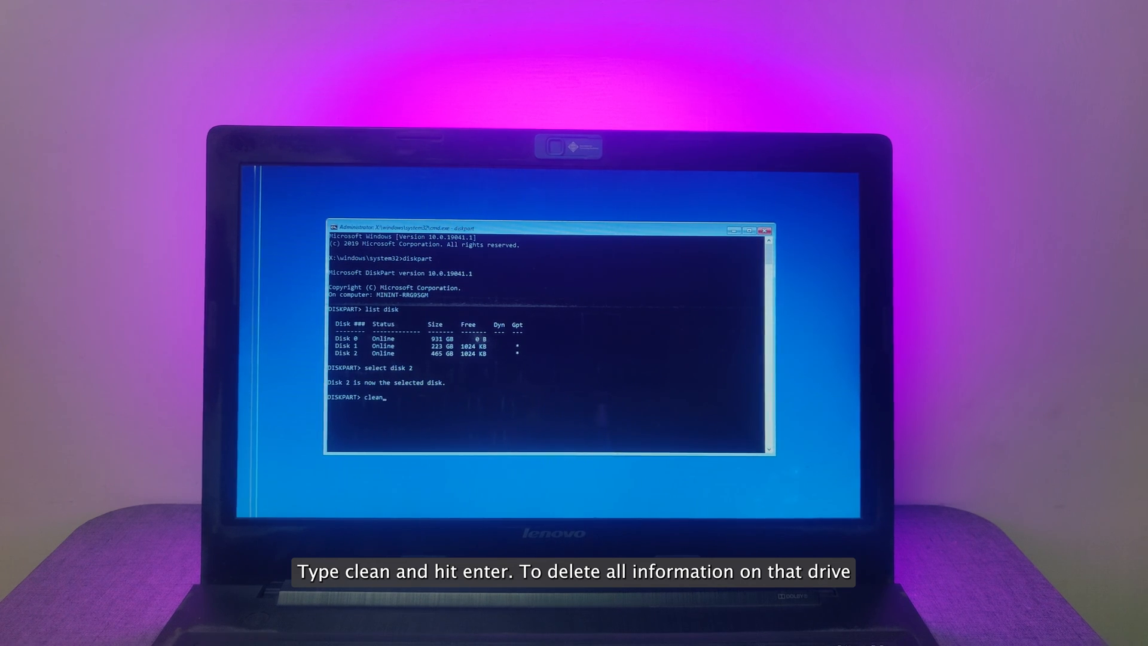
pyautogui.press('Return')
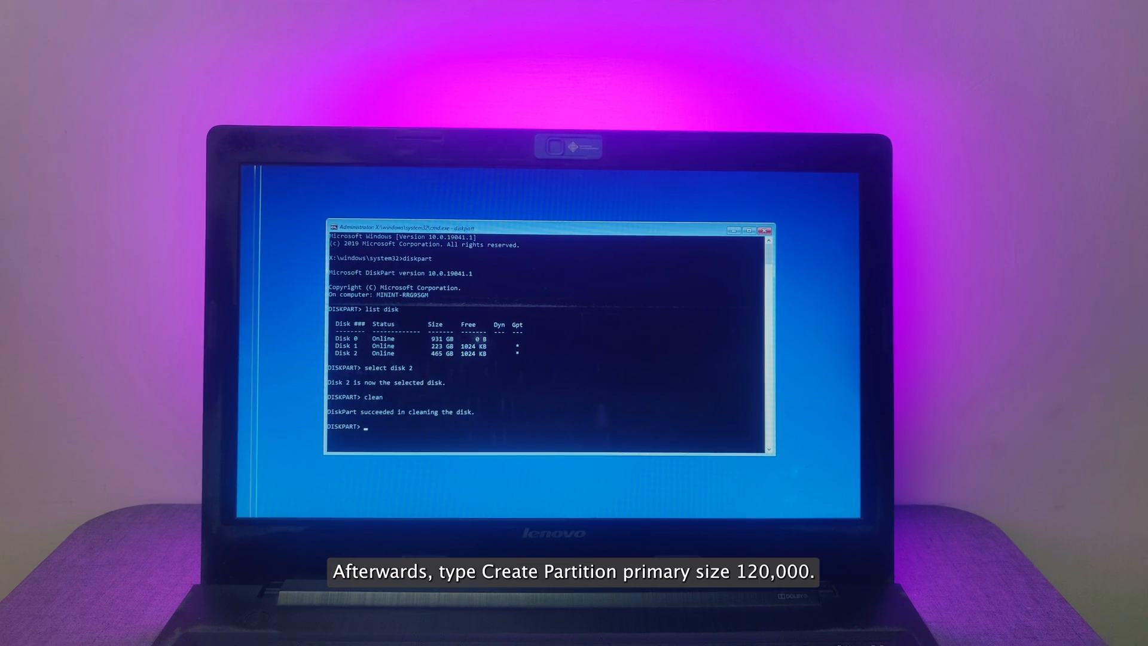
pyautogui.write('create par')
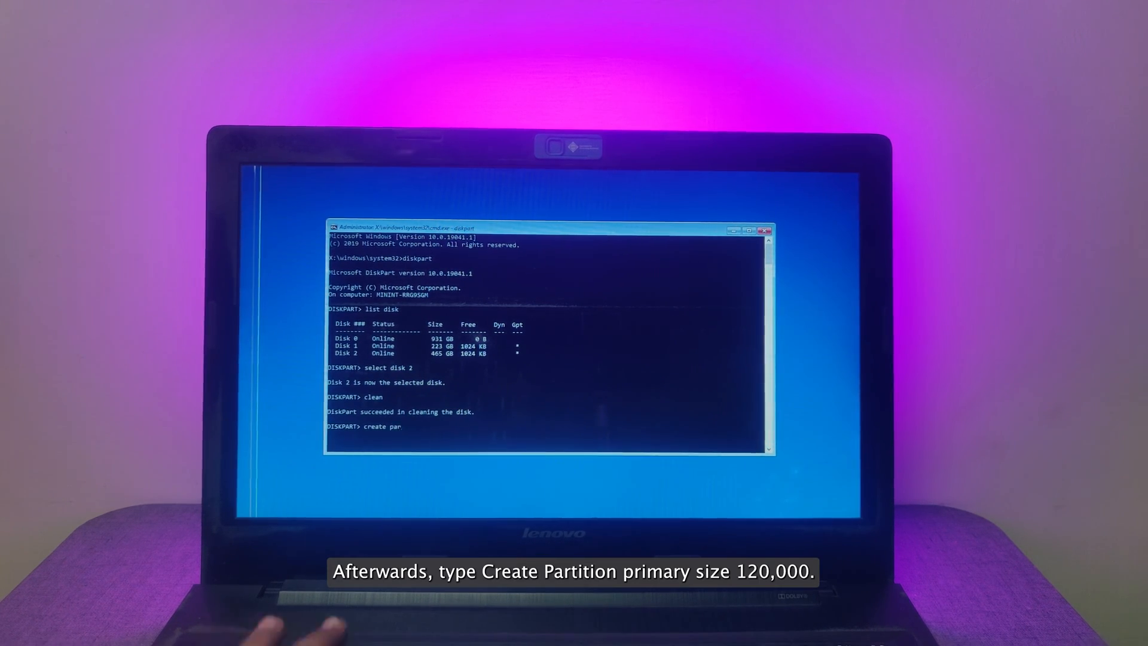
pyautogui.write('tition')
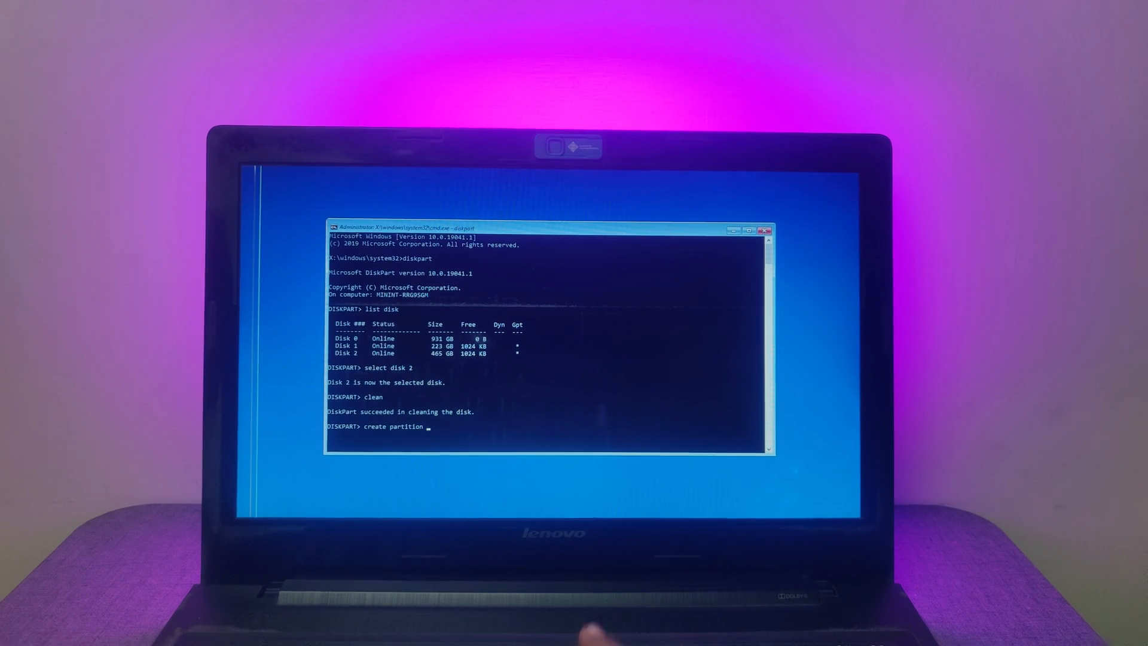
pyautogui.write('primary size=120000')
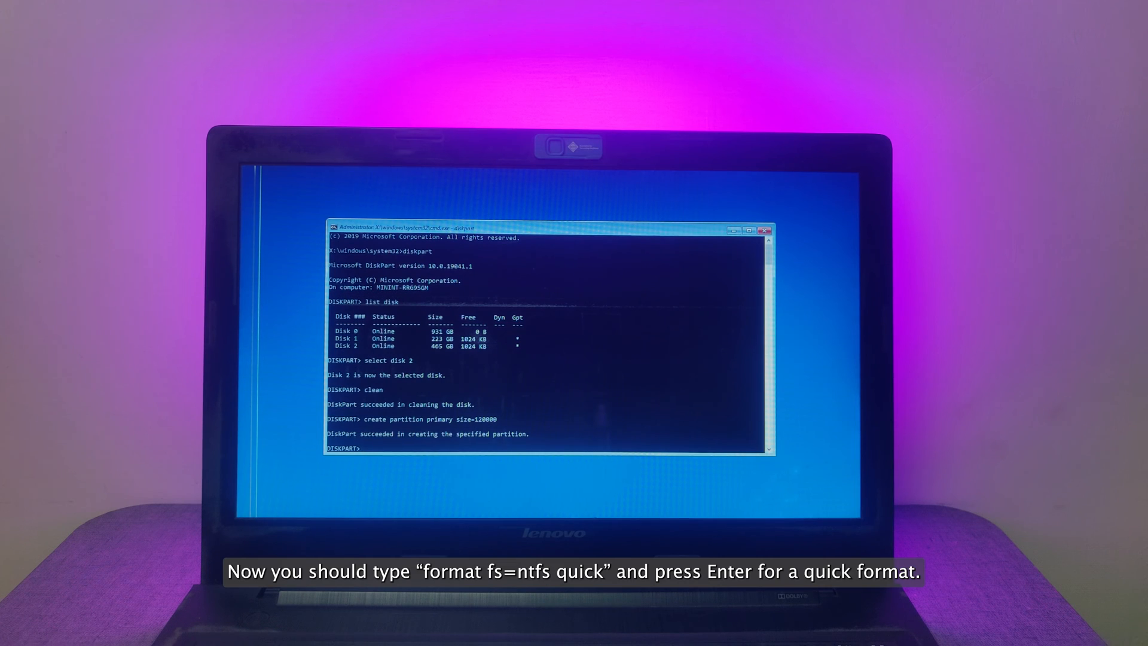
# - Quick-format the partition as NTFS, assign letter J, list volumes, and exit DiskPart
pyautogui.write('format f')
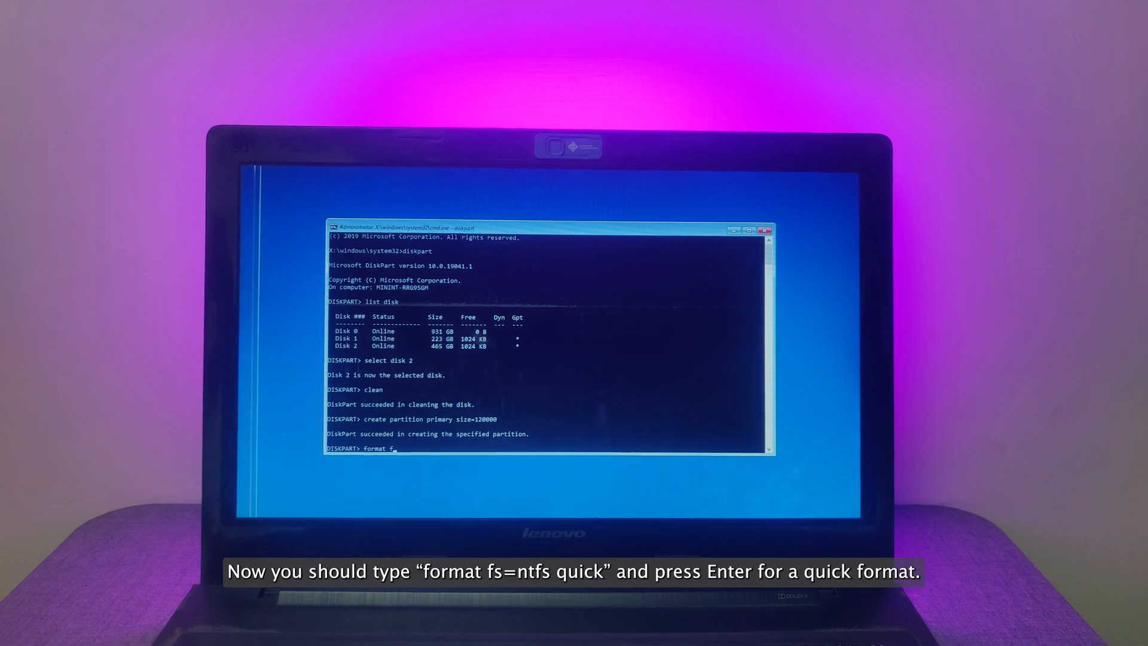
pyautogui.write('s=ntfs quick')
pyautogui.write('assign')
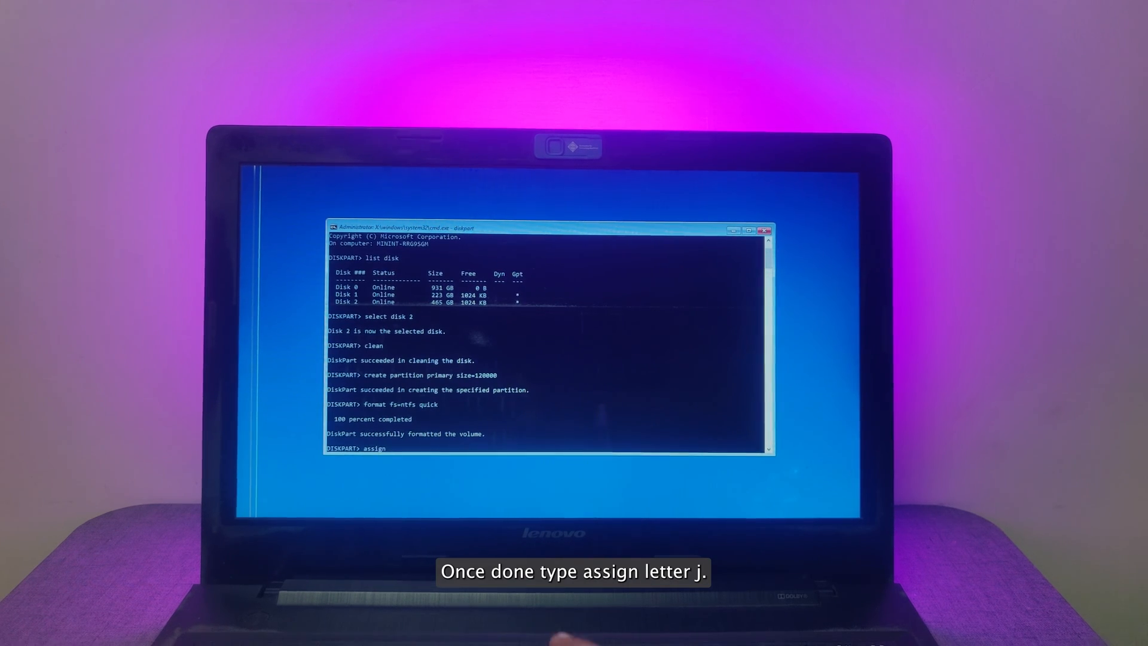
pyautogui.write('letter j')
pyautogui.write('list volu')
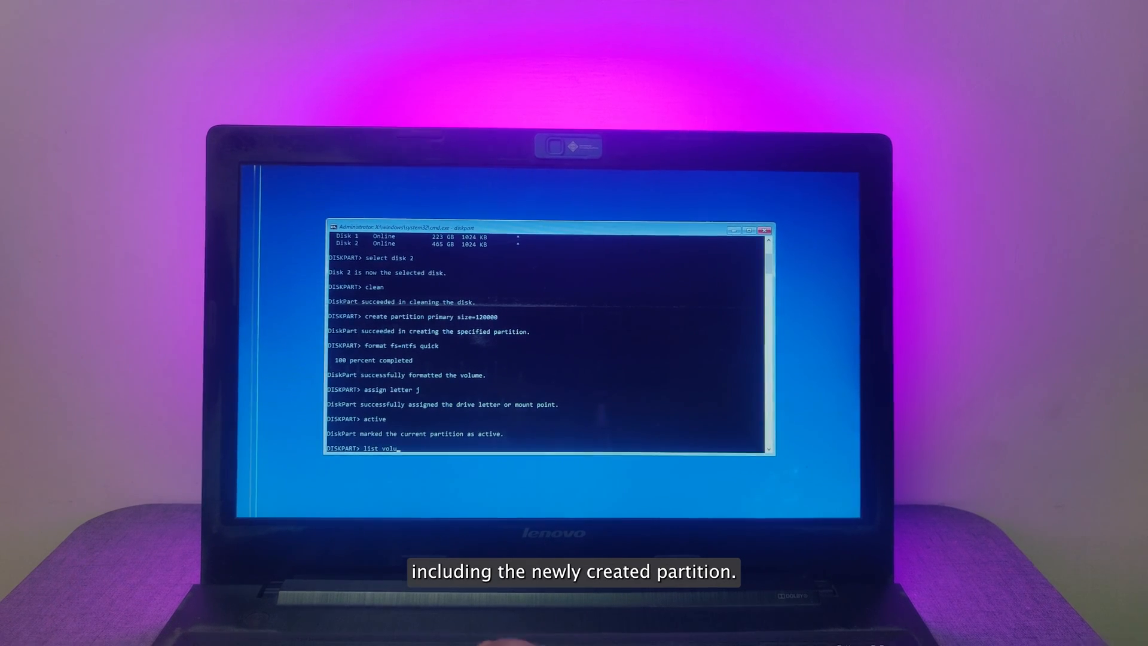
pyautogui.press('Return')
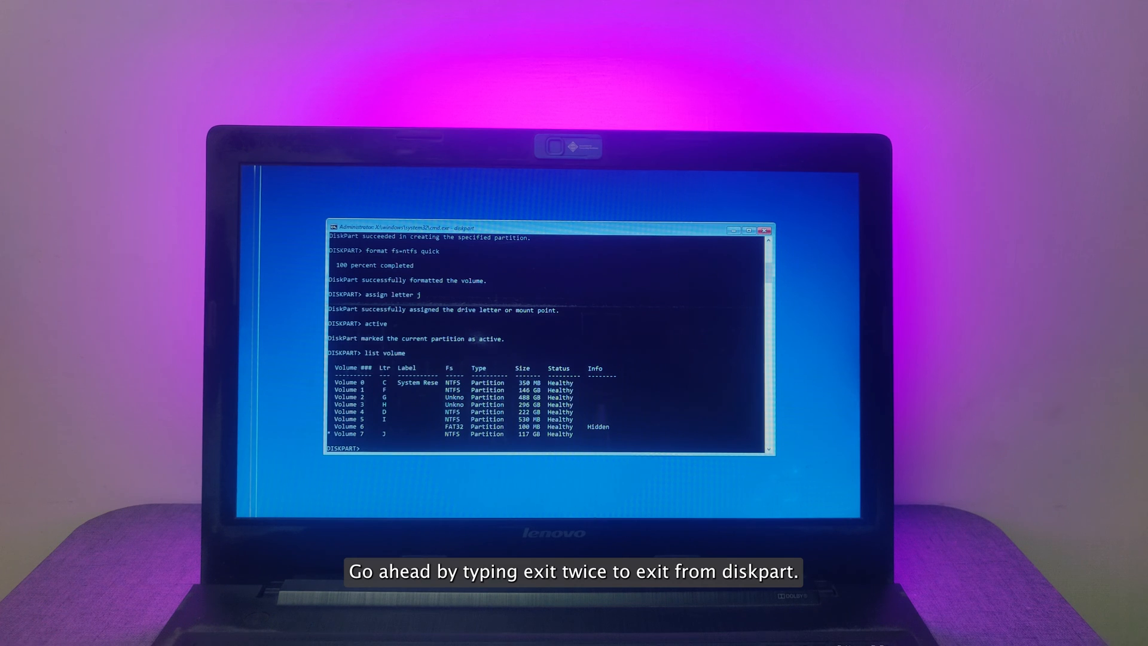
pyautogui.write('exit')
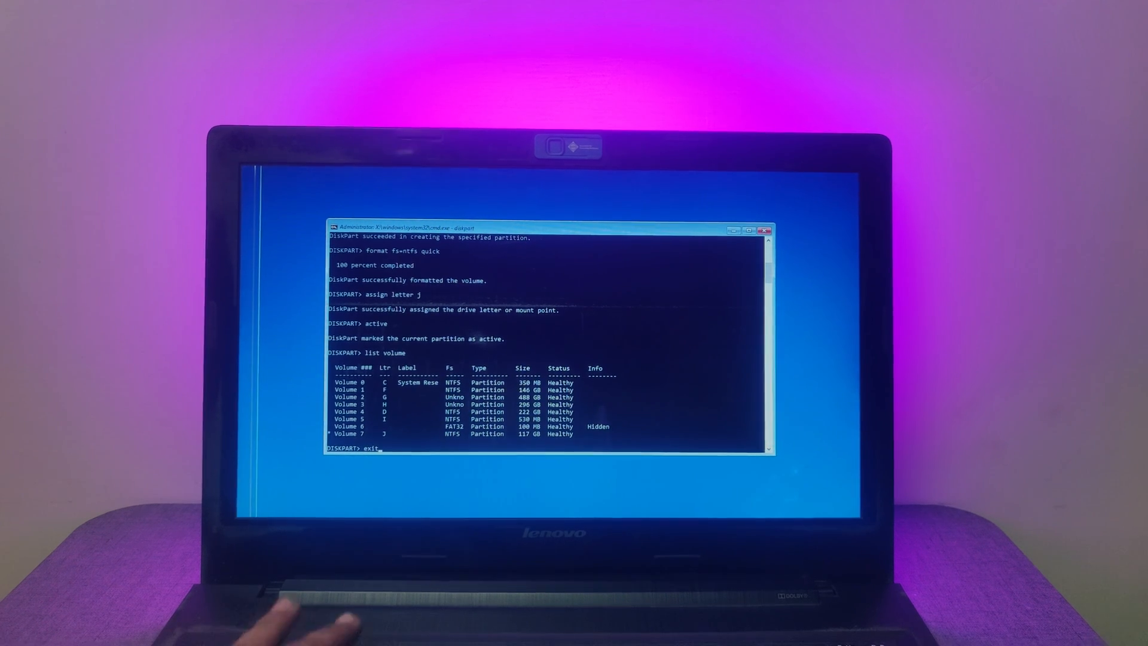
pyautogui.press('Return')
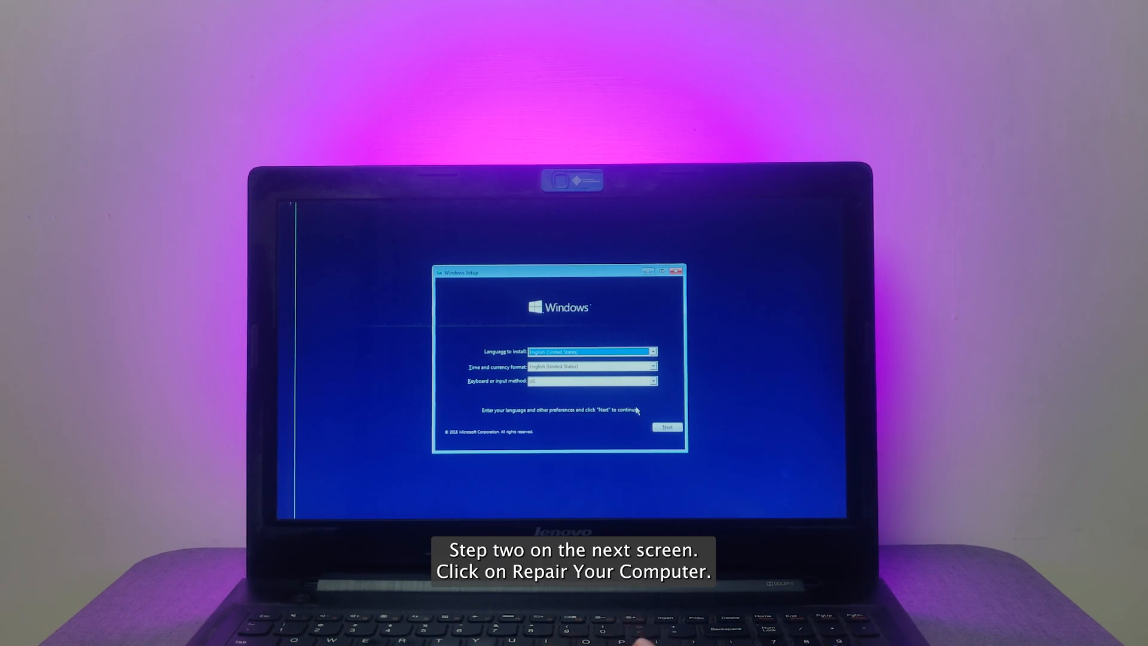
# - Accept Windows Setup's language settings and choose Repair your computer
pyautogui.click(666, 427)
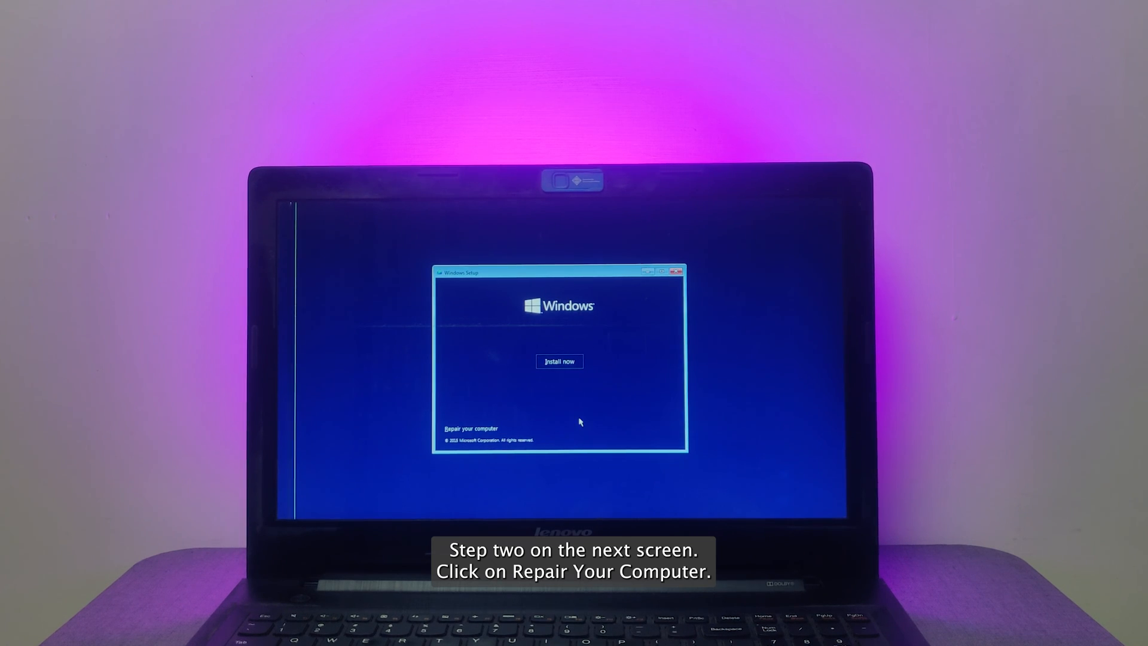
pyautogui.click(470, 428)
pyautogui.write('diskpa')
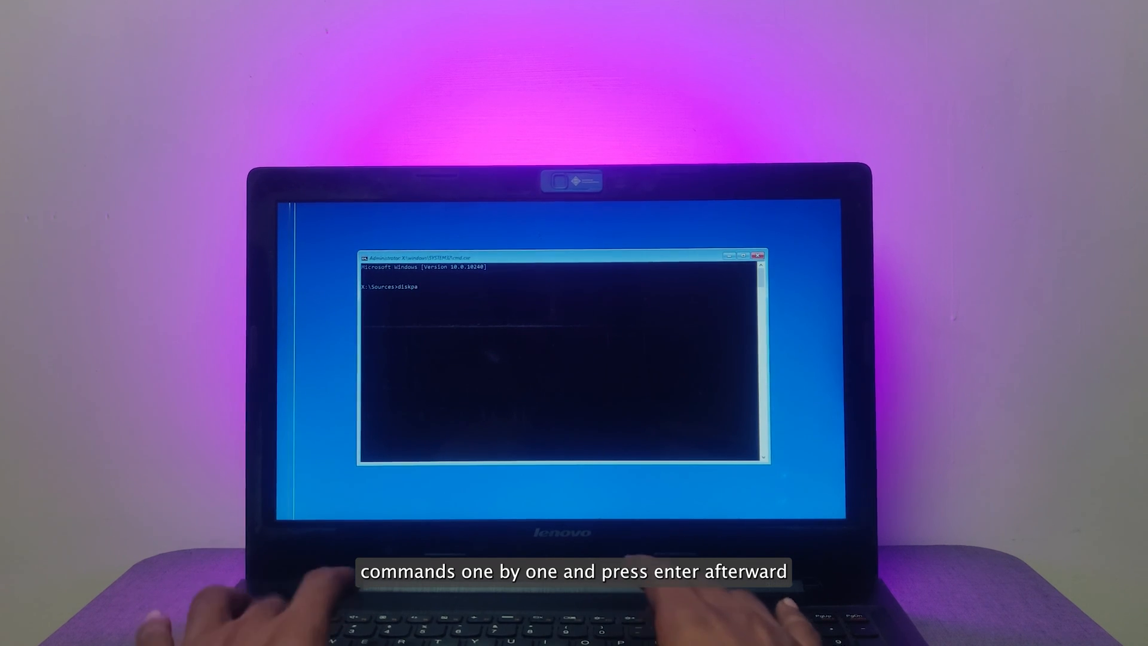
# - Start DiskPart, list disks, select disk 1, and list its partitions
pyautogui.press('Return')
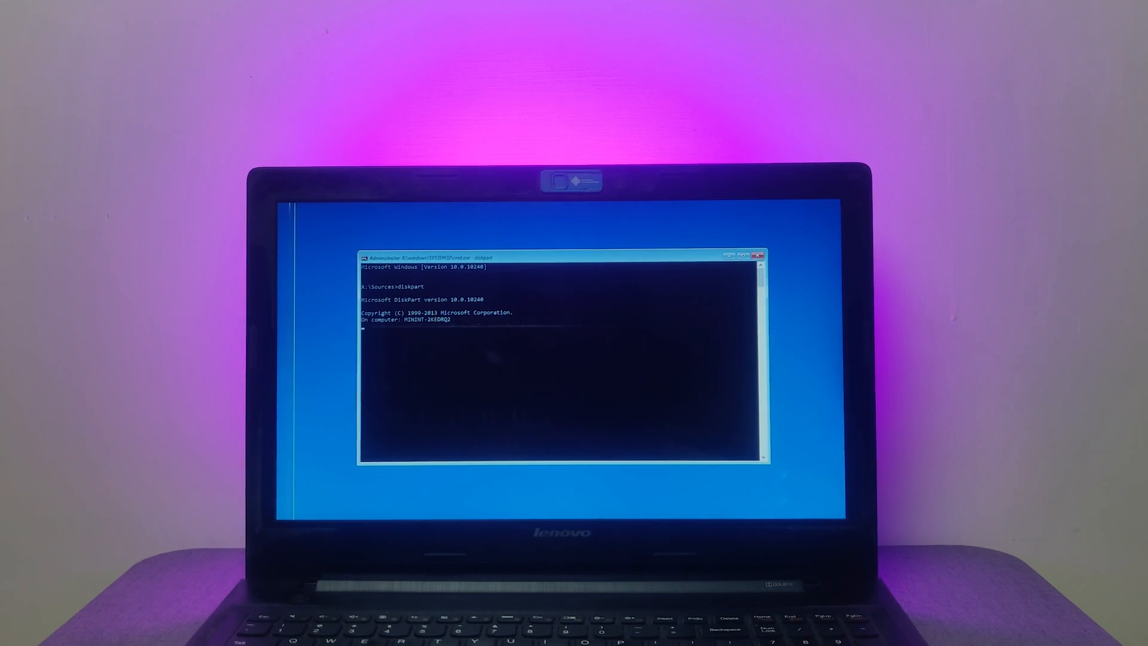
pyautogui.press('Return')
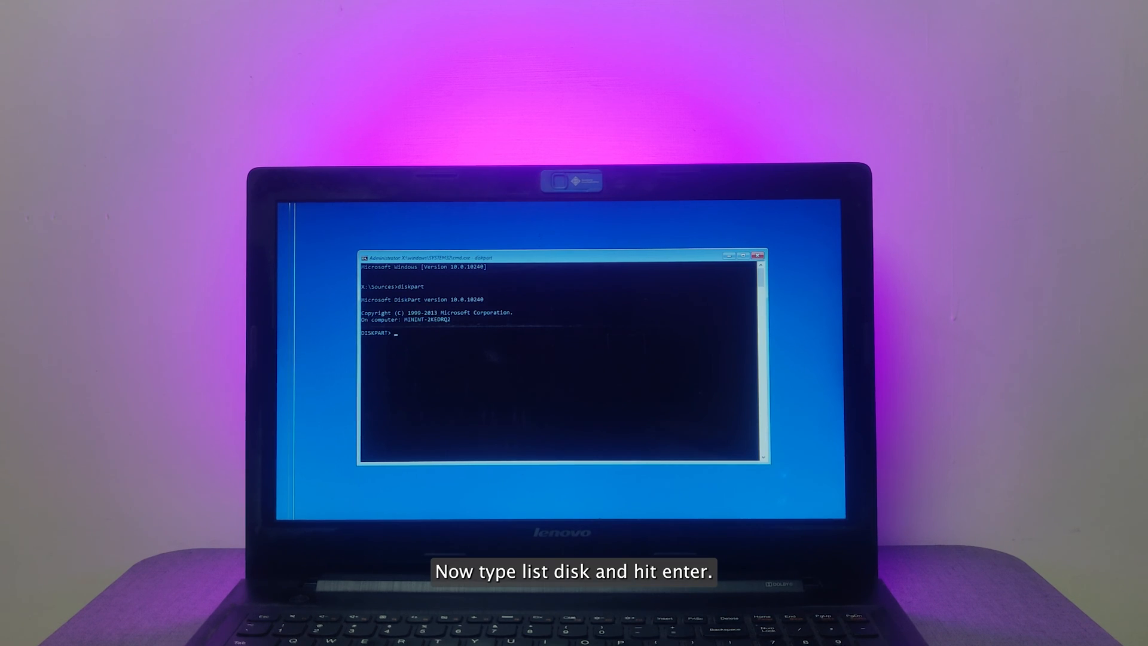
pyautogui.write('list disk')
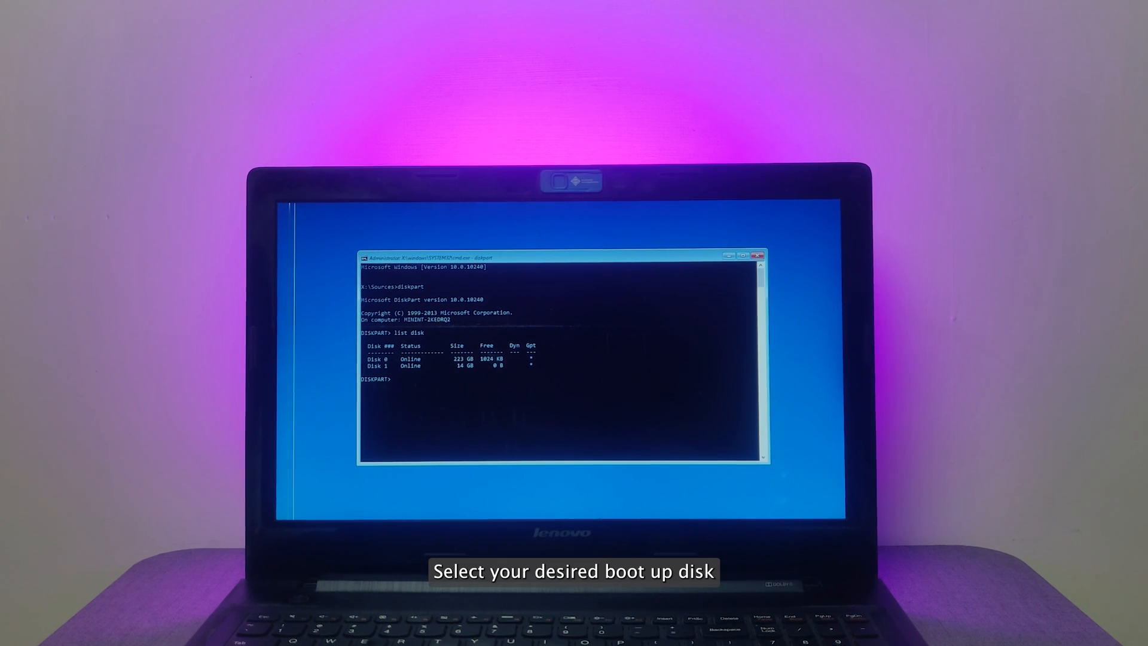
pyautogui.write('sele')
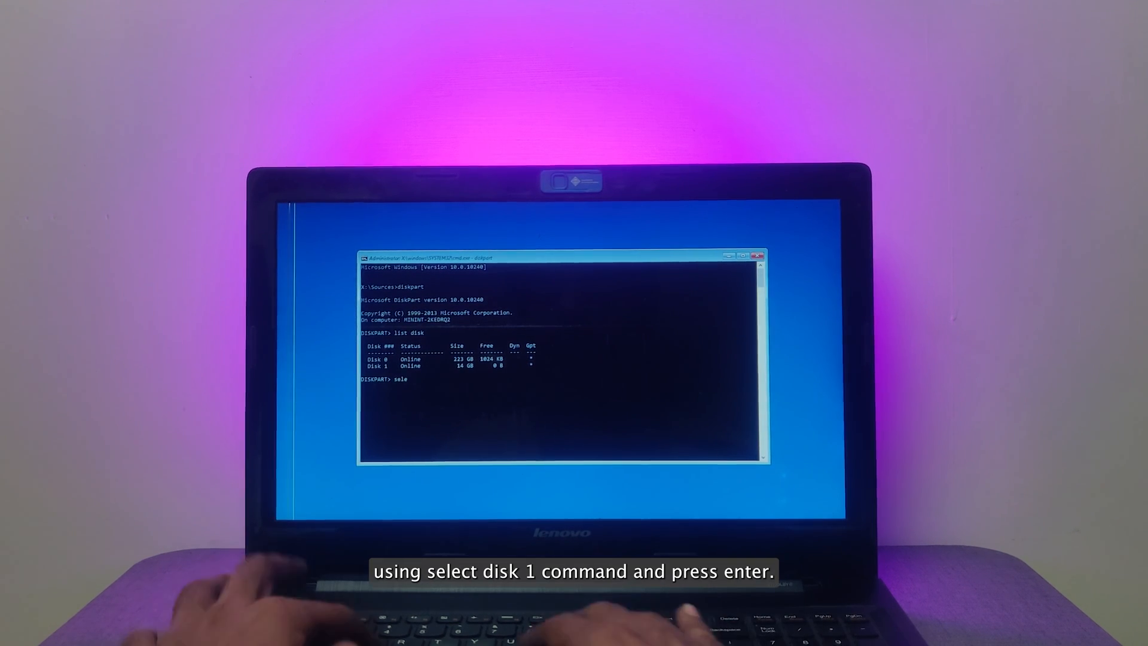
pyautogui.write('ct disk 1')
pyautogui.write('list part')
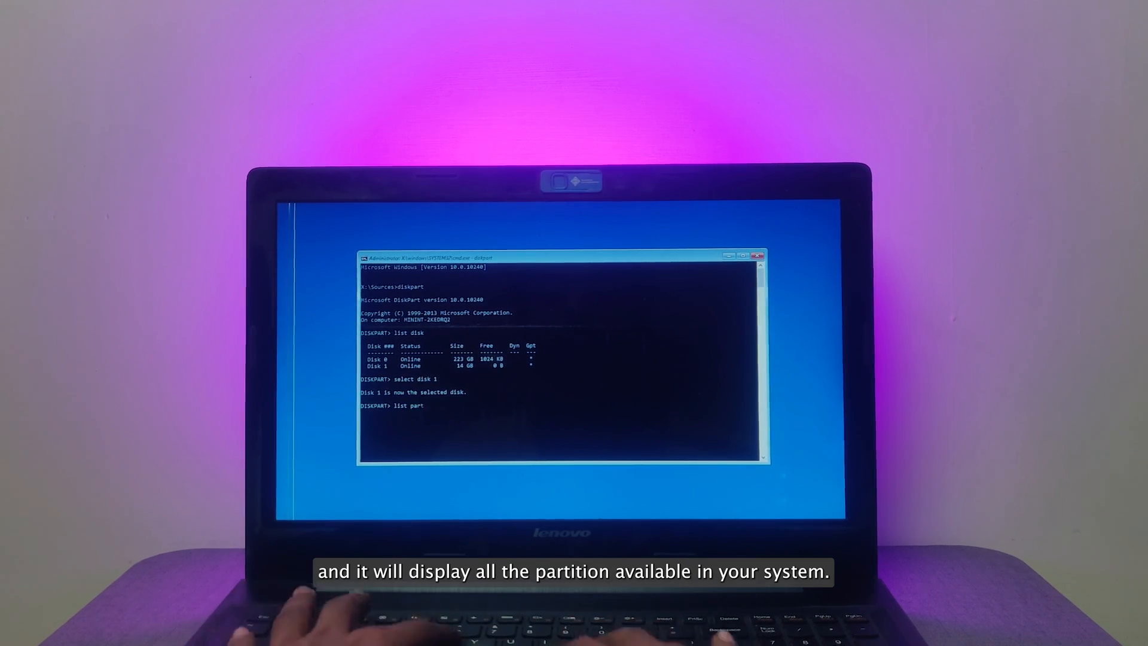
pyautogui.press('Return')
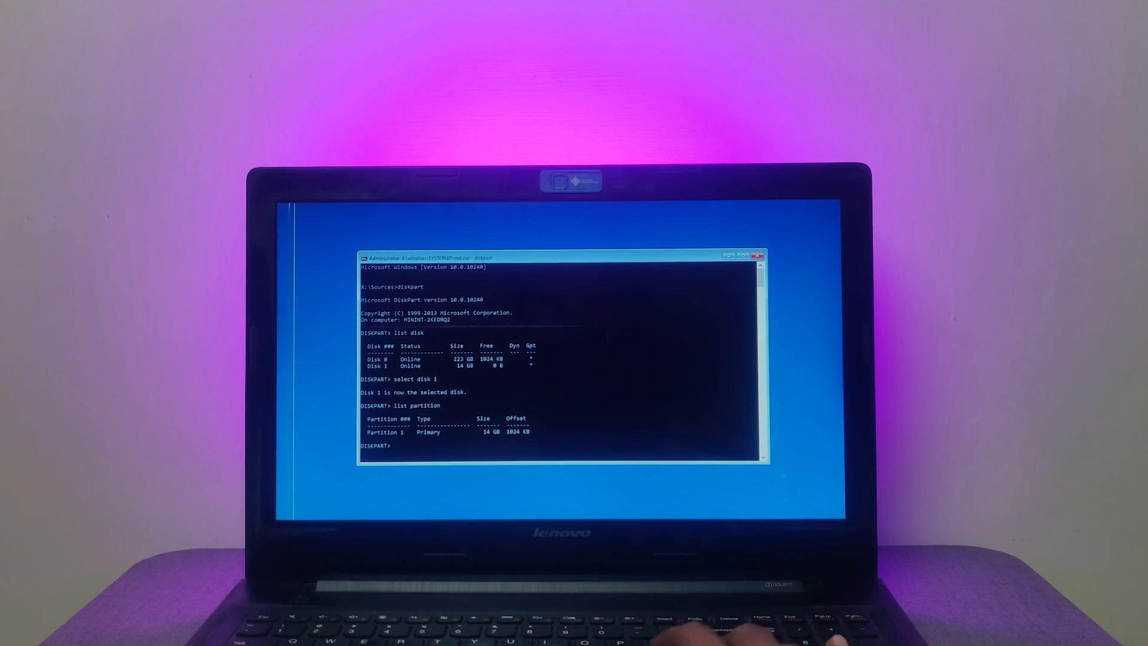
# - Select partition 1 on disk 1 and mark it active
pyautogui.write('select partition 1')
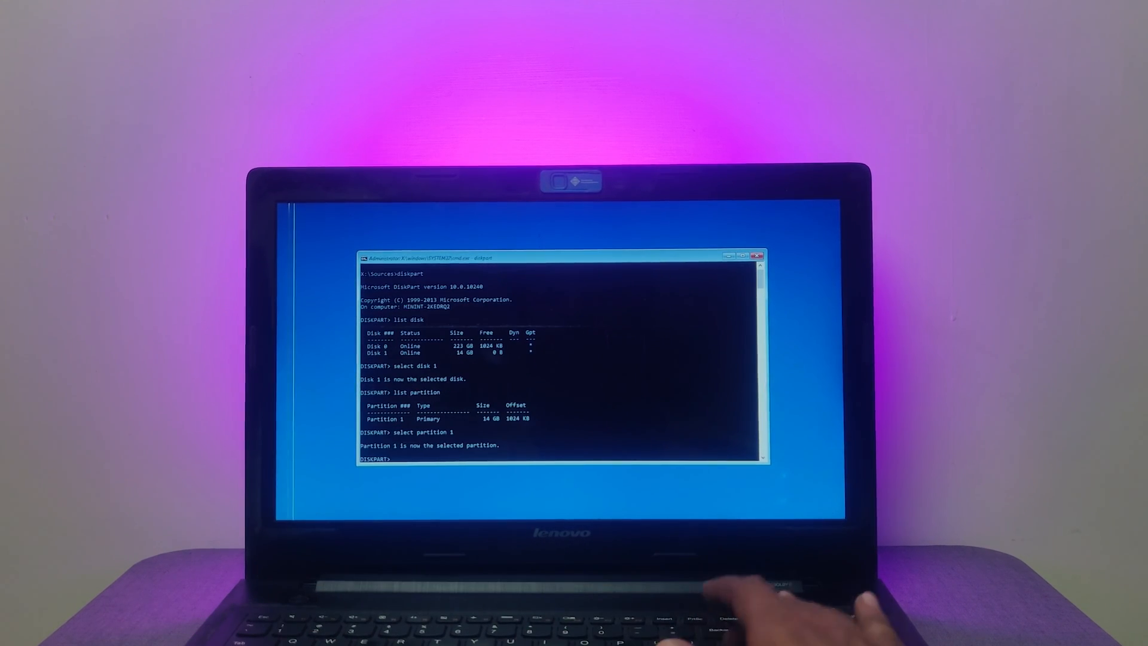
pyautogui.write('ac')
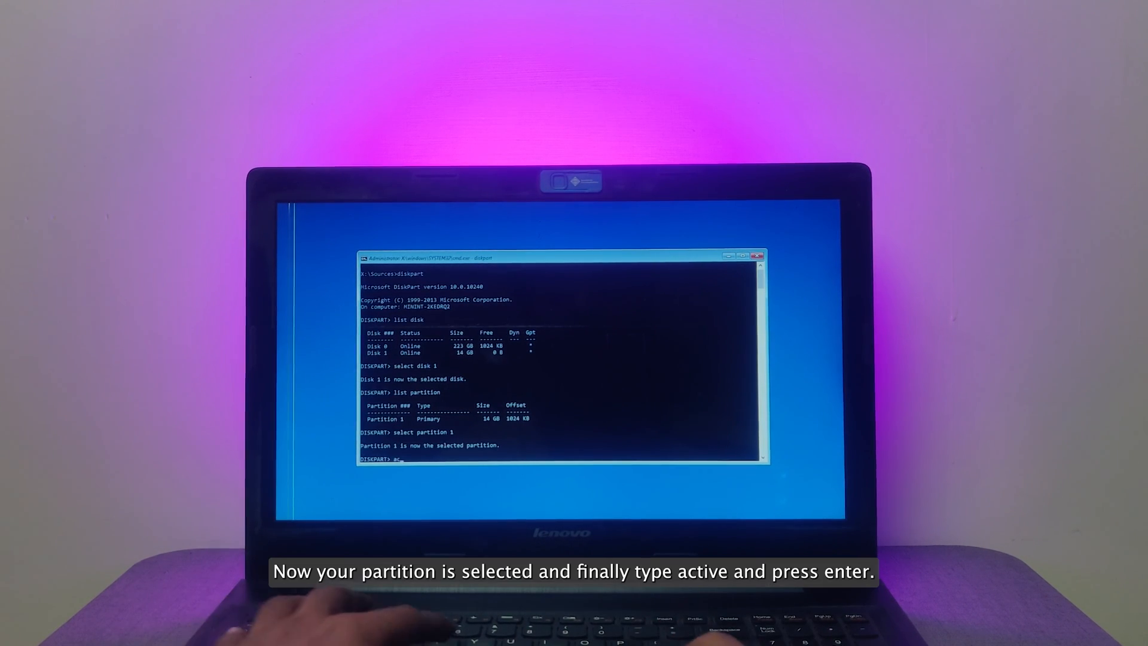
pyautogui.press('Return')
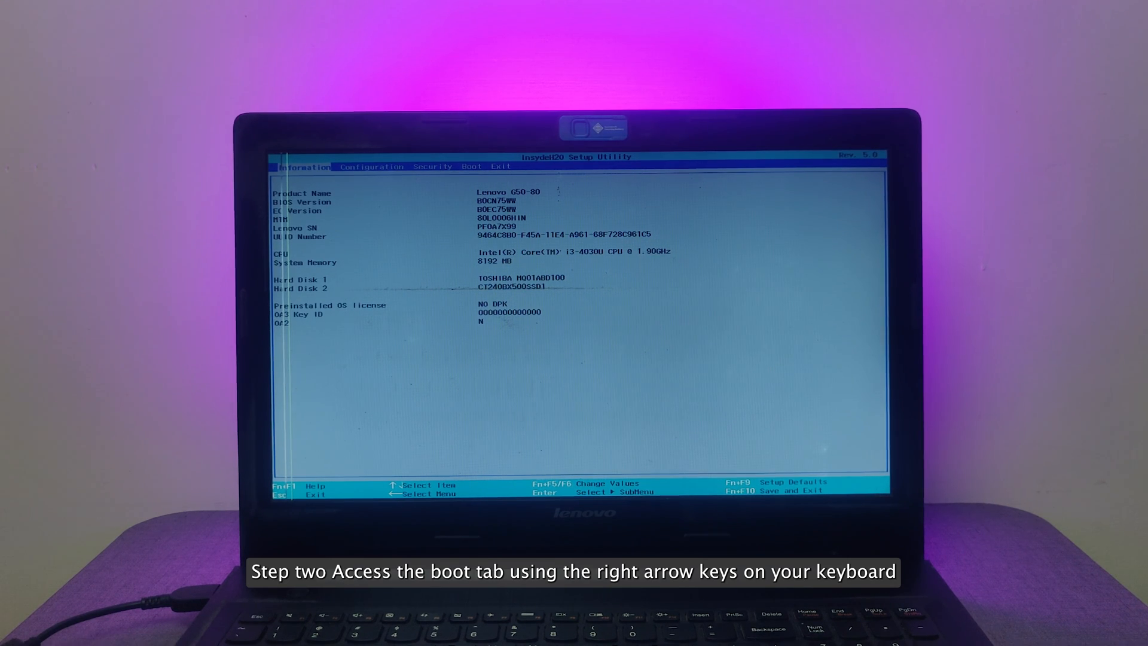
# - Put CT240BX500SSD1 first in the Boot tab's legacy order and save with F10
pyautogui.press('right')
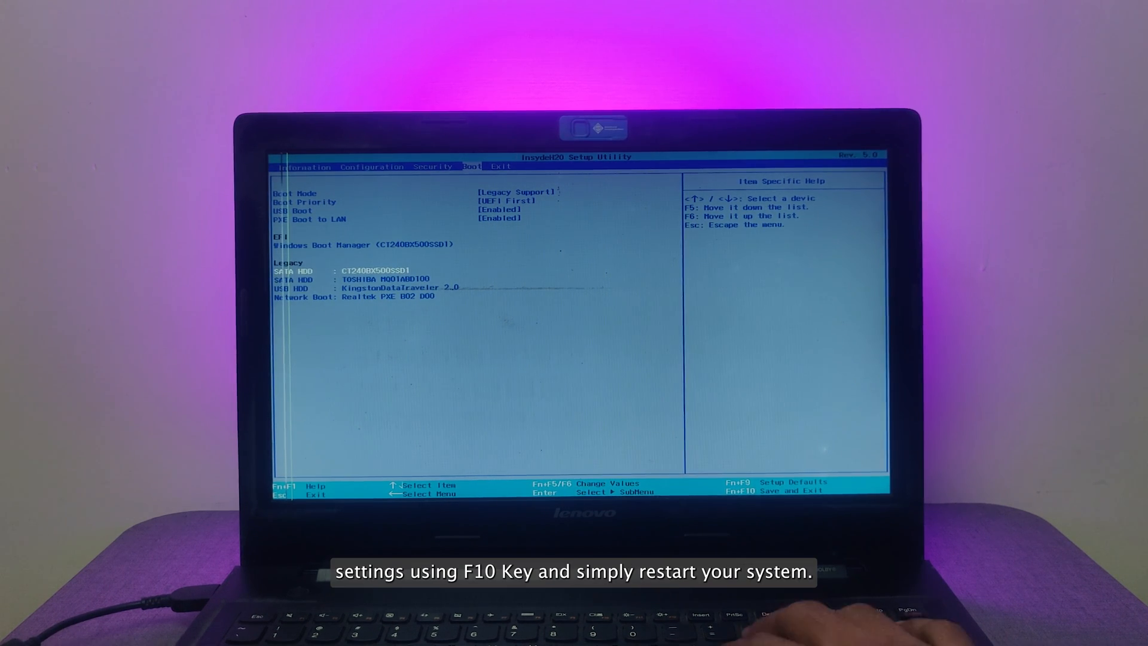
pyautogui.press('f10')
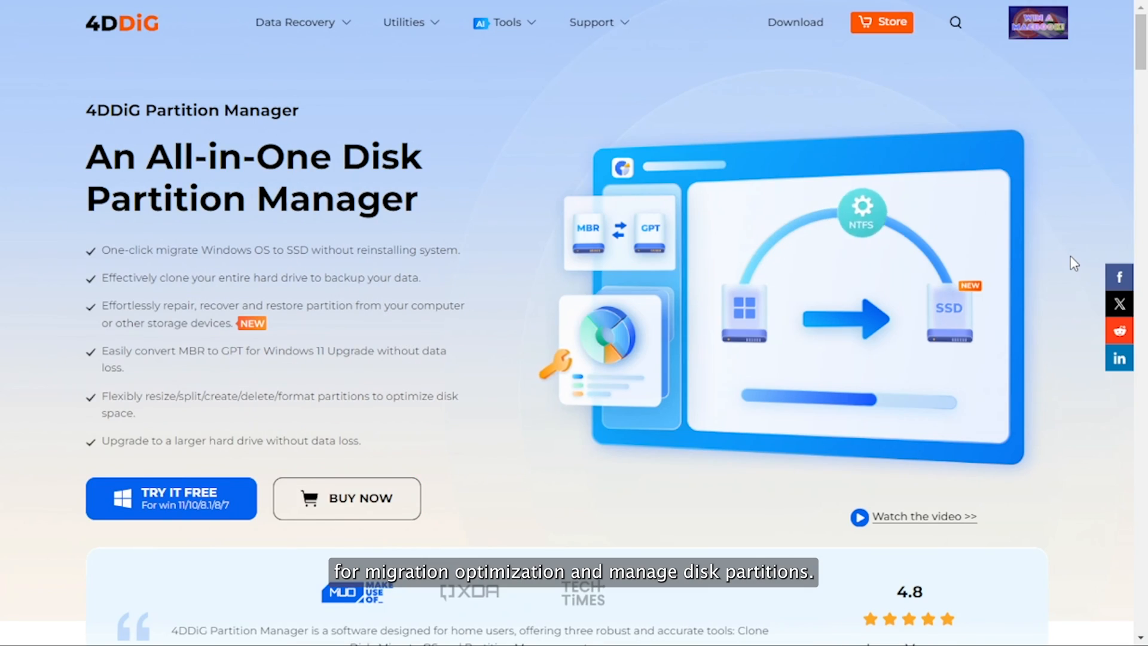
# - Scroll past the feature list and cloning modes to the One-click OS Migration Wizard
pyautogui.scroll(-3)
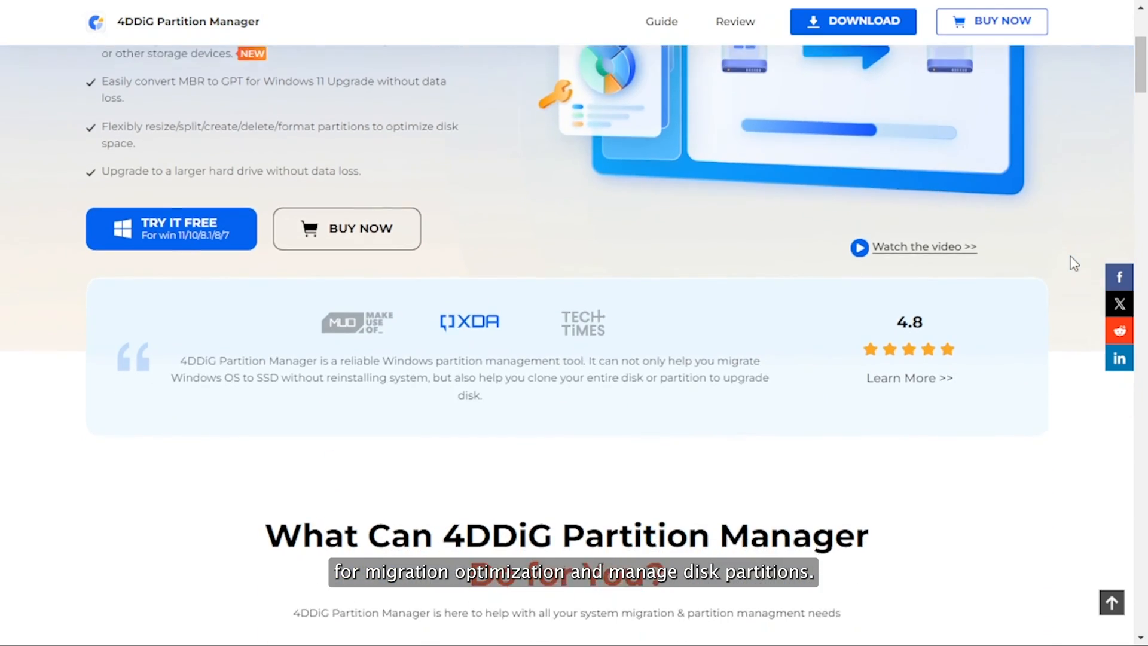
pyautogui.scroll(-3)
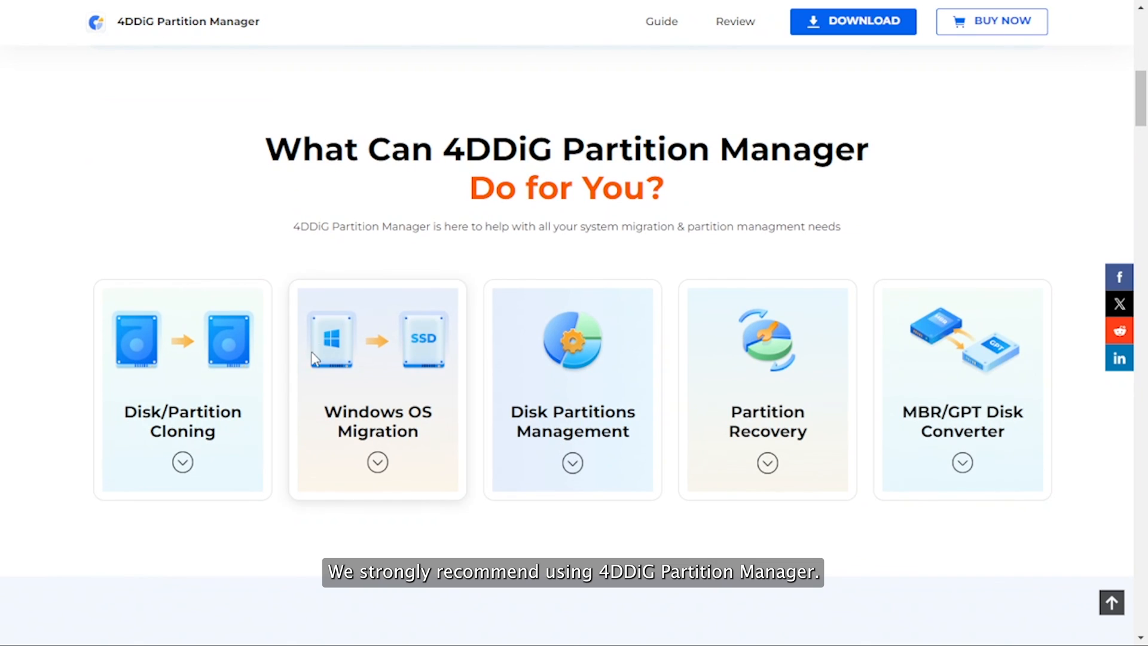
pyautogui.moveTo(661, 404)
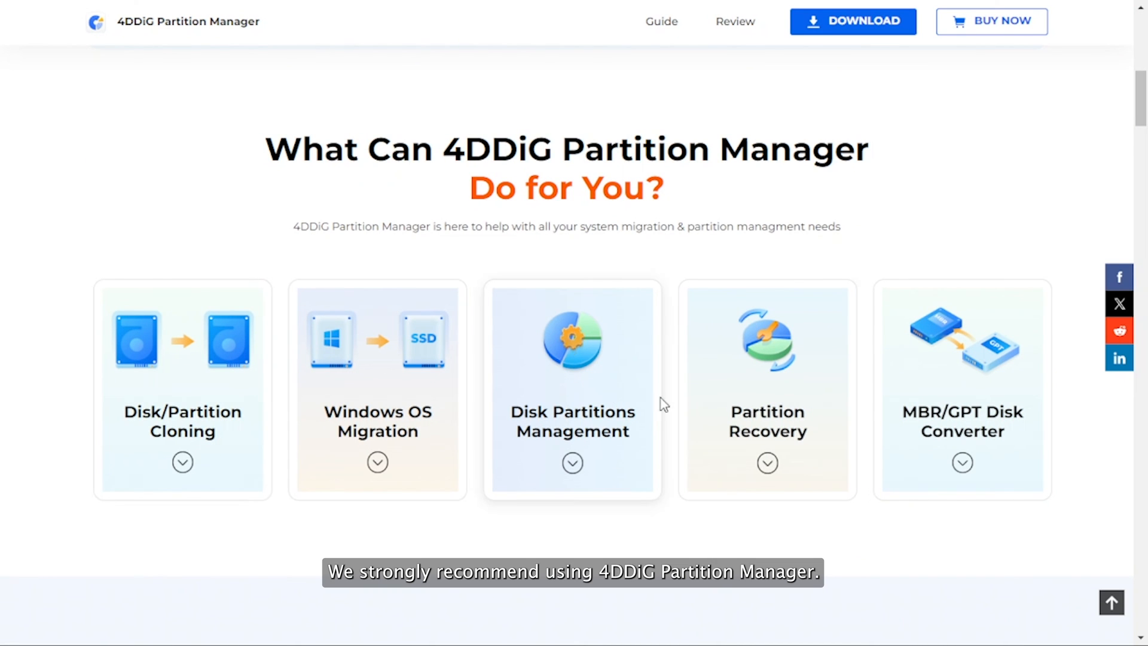
pyautogui.scroll(-3)
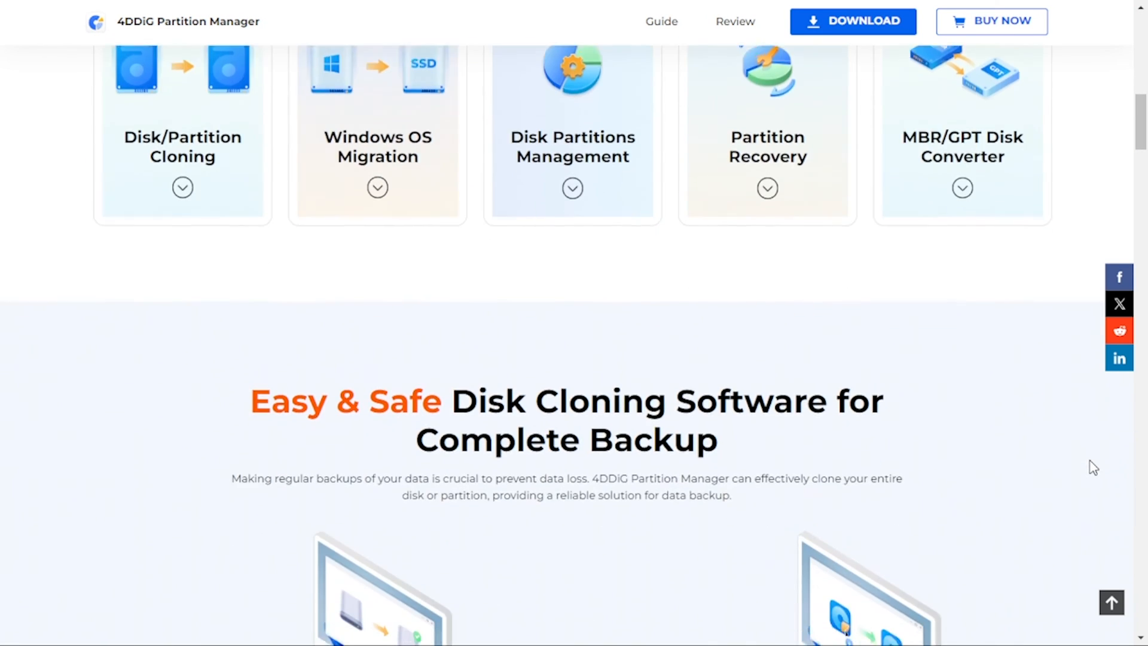
pyautogui.scroll(-3)
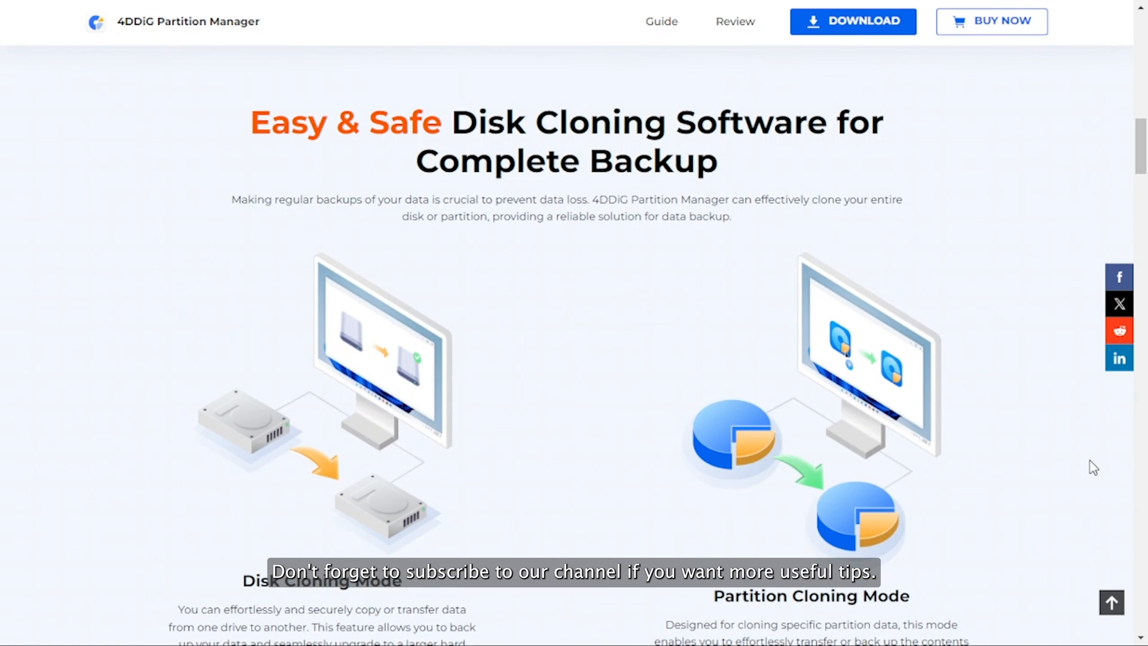
pyautogui.scroll(-3)
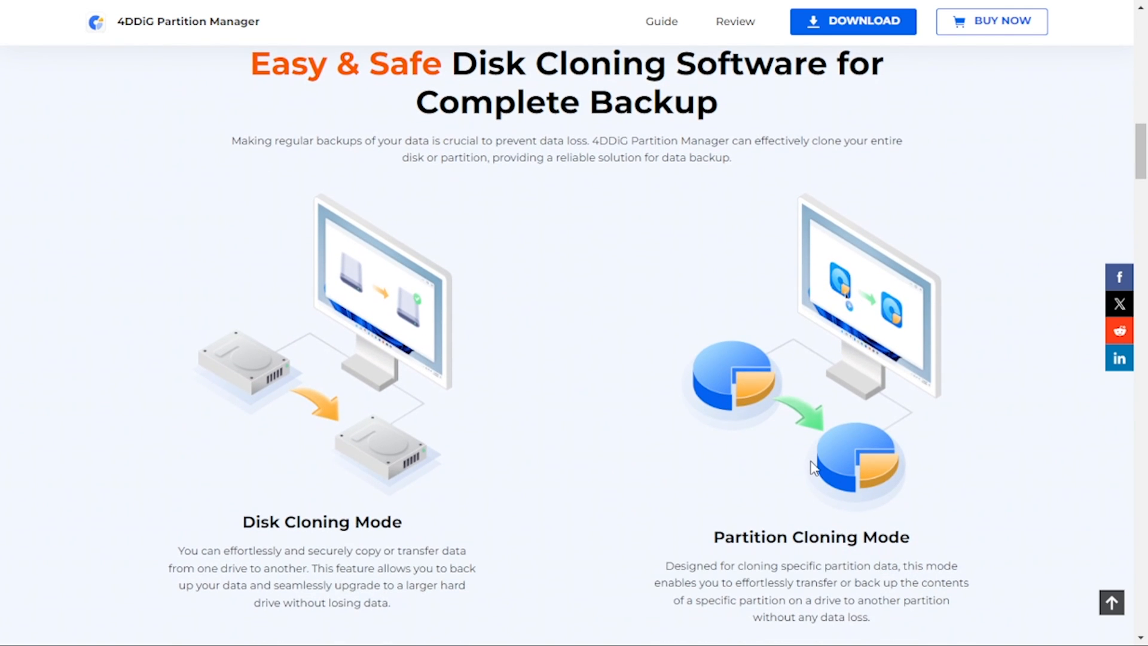
pyautogui.scroll(-3)
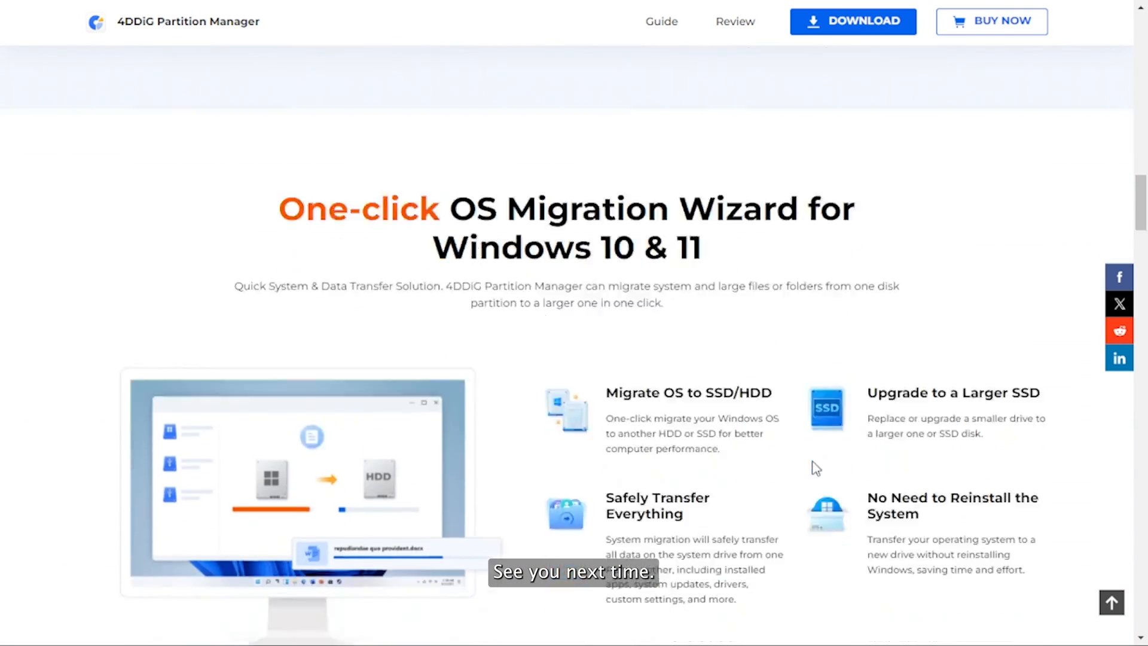